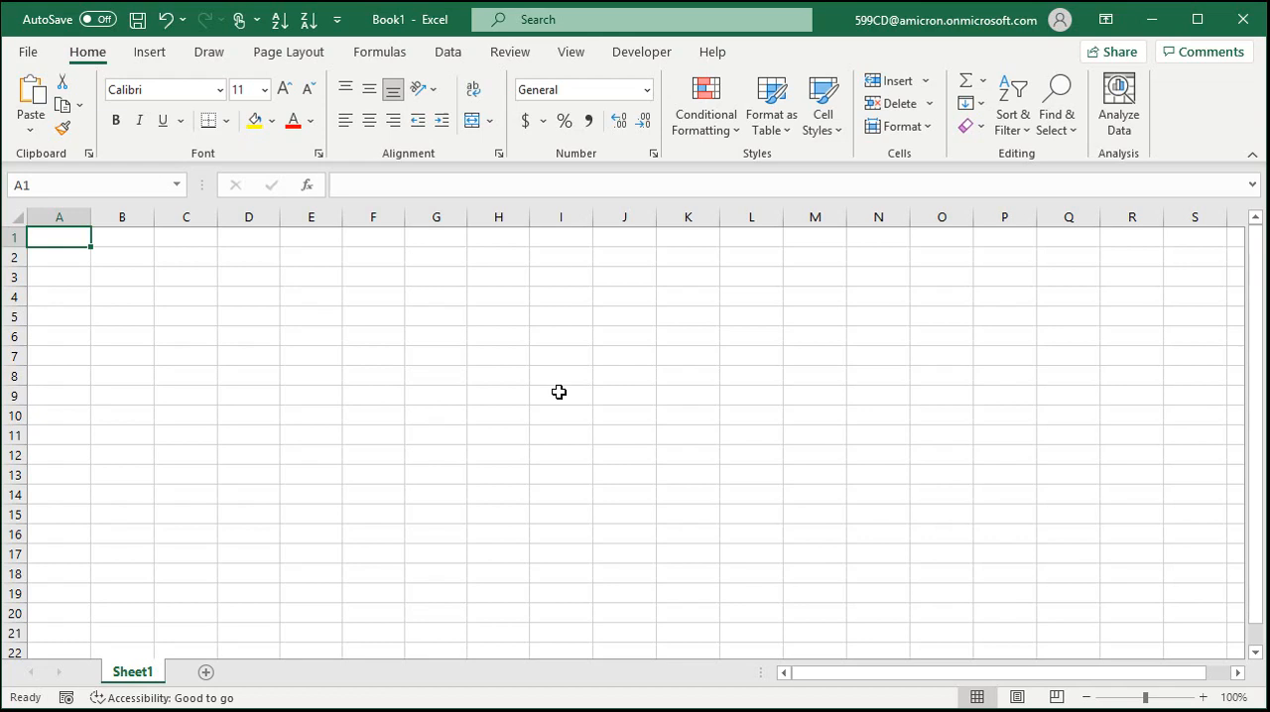
{"action": "mouse_move", "coordinate": [123, 262]}
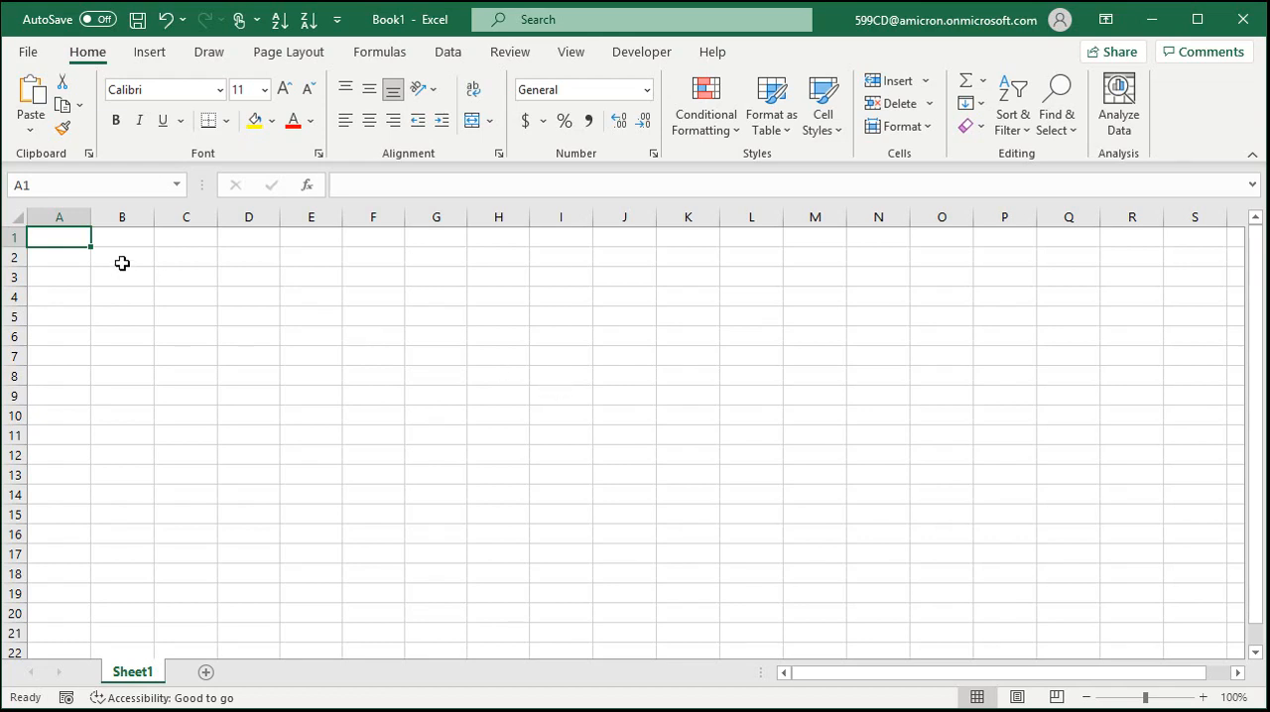
{"action": "mouse_move", "coordinate": [151, 377]}
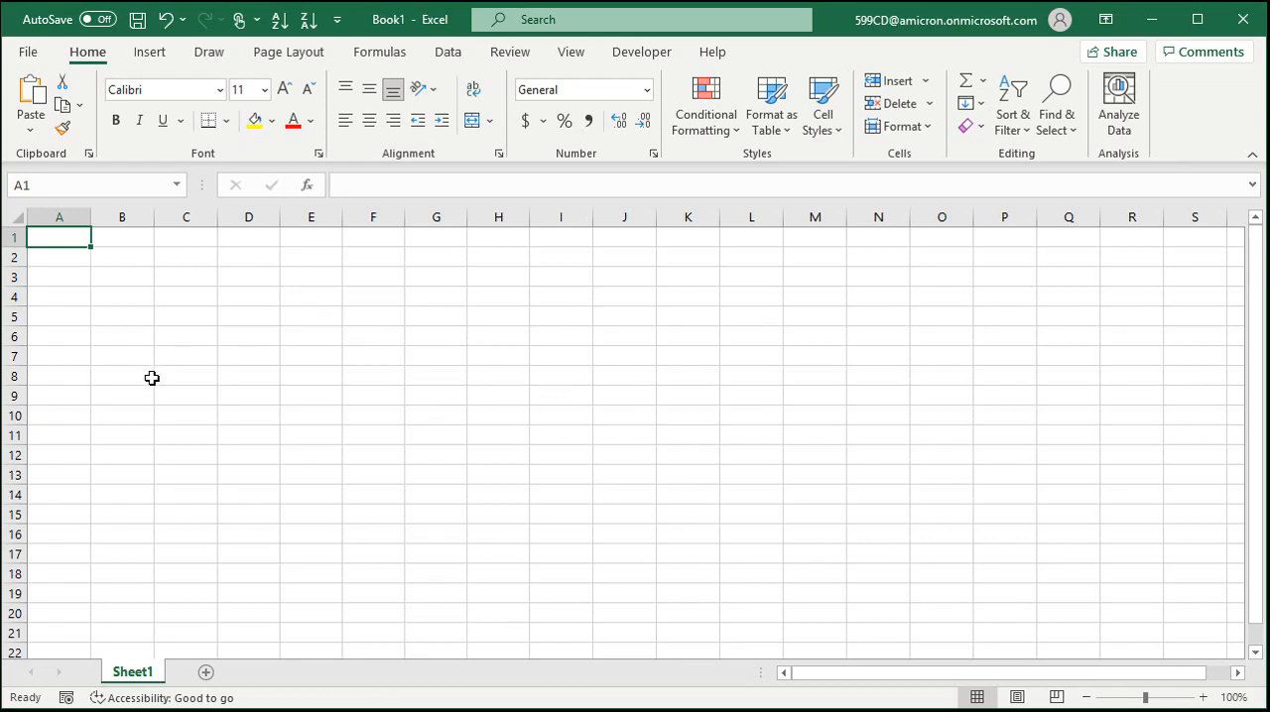
Step: Enter 'First Name' in A1 and 'Last Name' in B1 as column headers
{"action": "type", "text": "First Nam"}
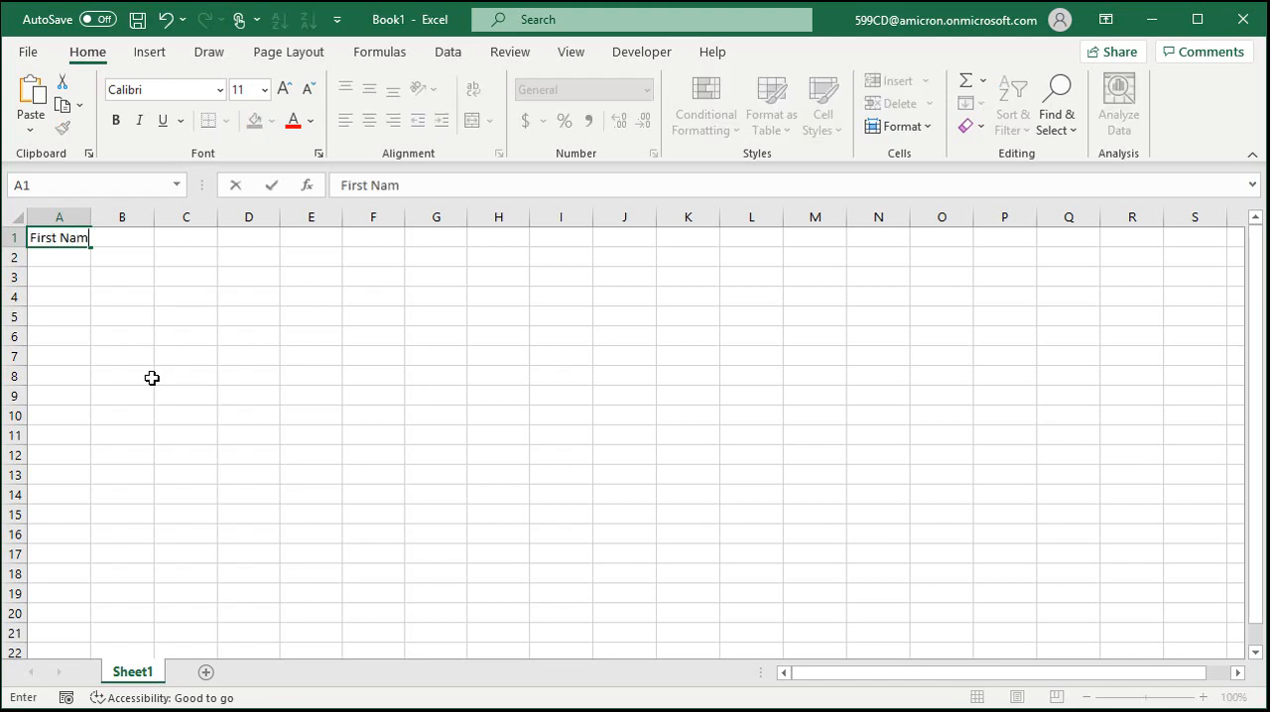
{"action": "type", "text": "Last Name"}
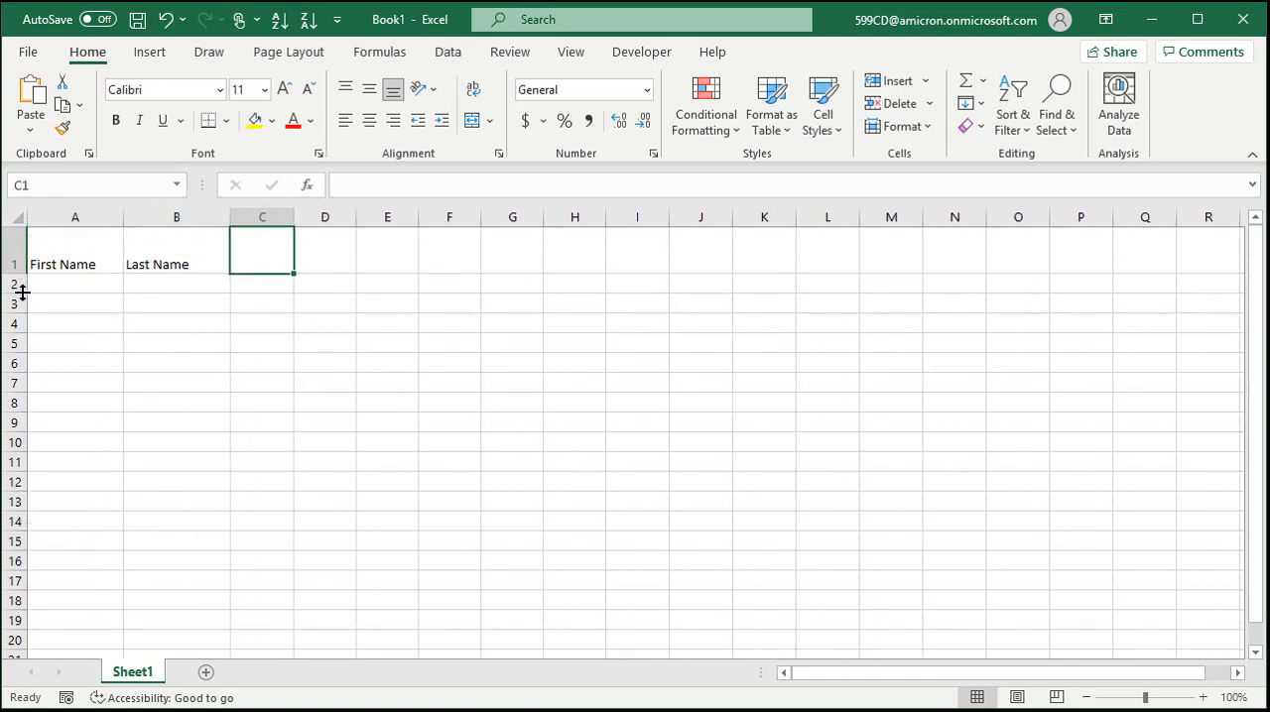
Step: Fill header row 1 green and middle-align its First Name and Last Name text
{"action": "left_click", "coordinate": [270, 119]}
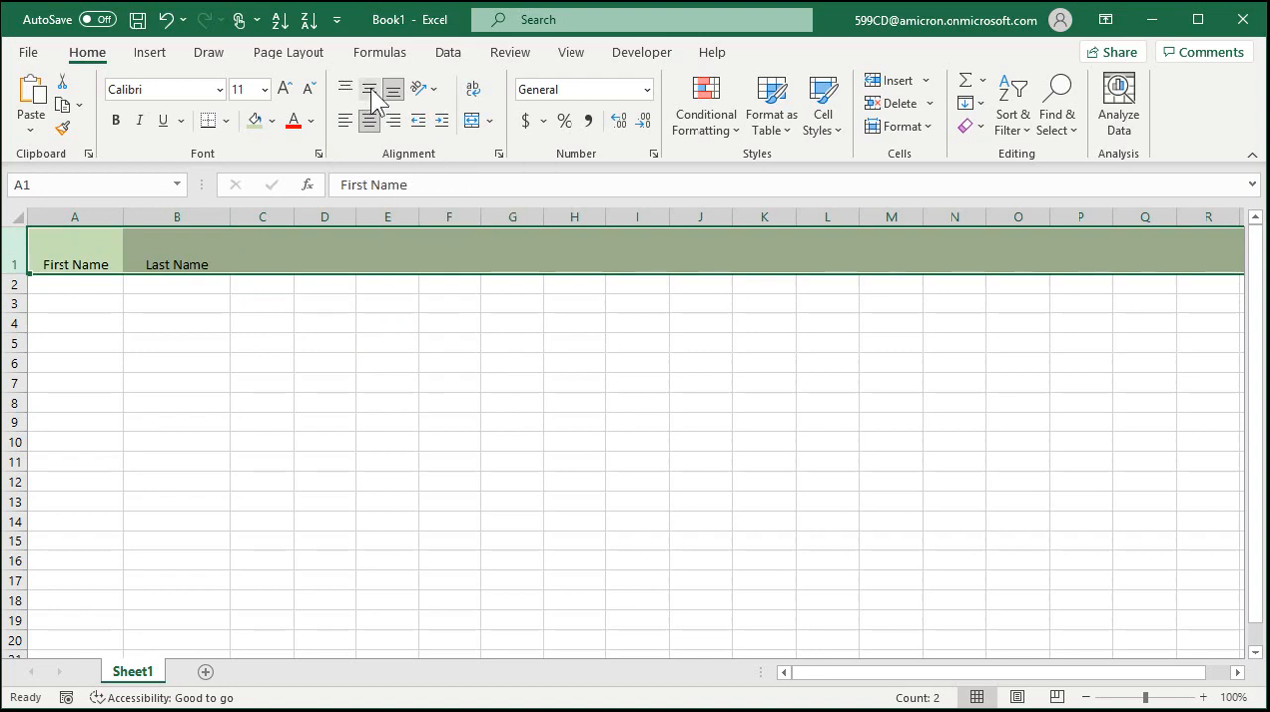
{"action": "left_click", "coordinate": [369, 89]}
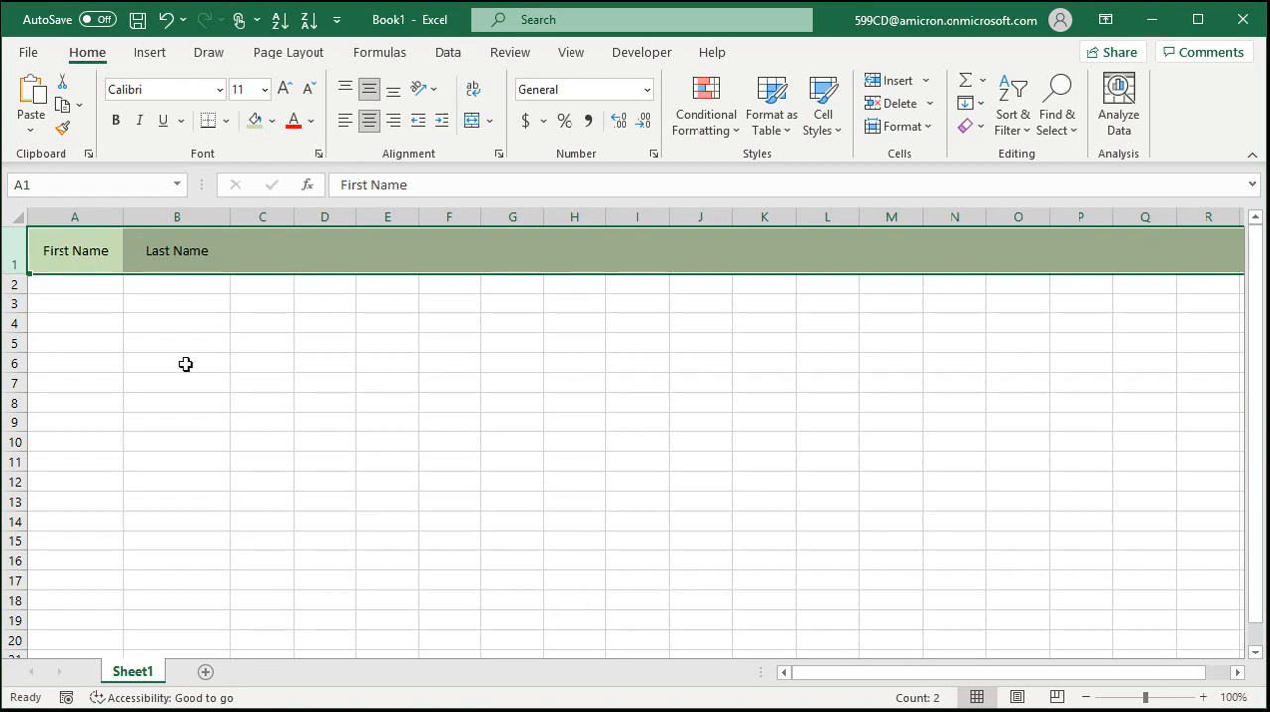
{"action": "left_click", "coordinate": [176, 363]}
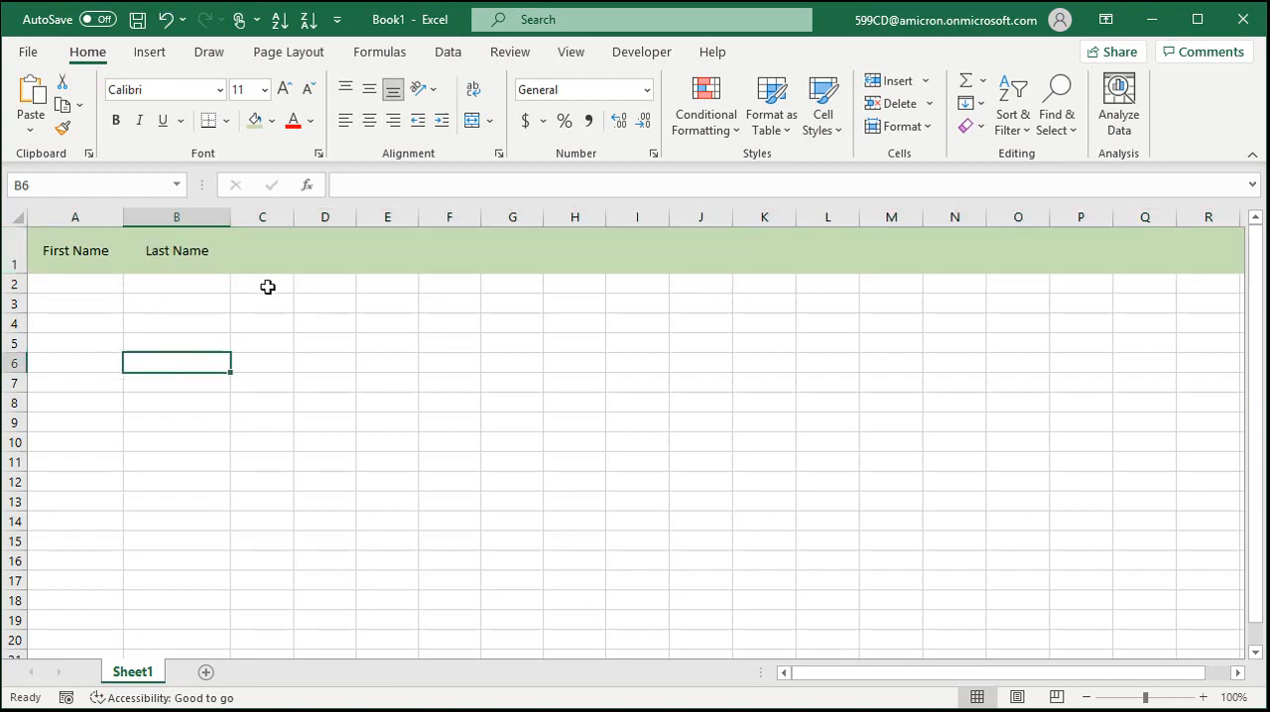
{"action": "mouse_move", "coordinate": [369, 109]}
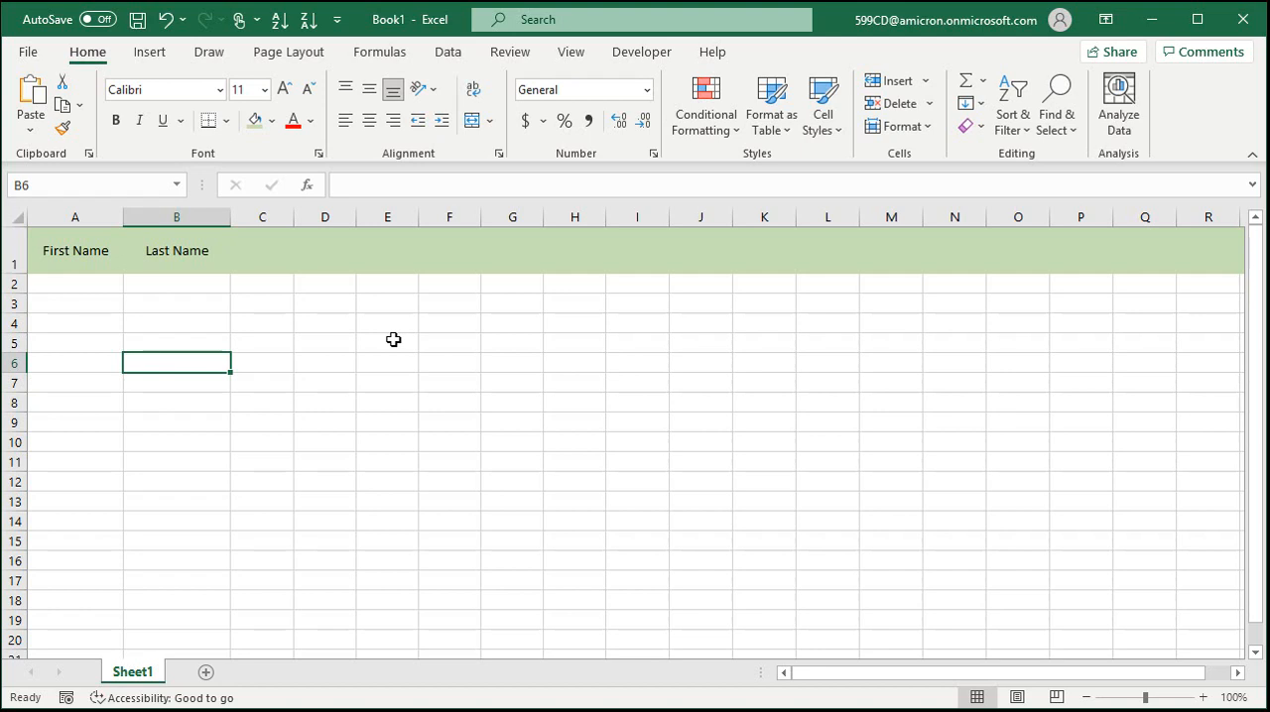
{"action": "left_click", "coordinate": [424, 89]}
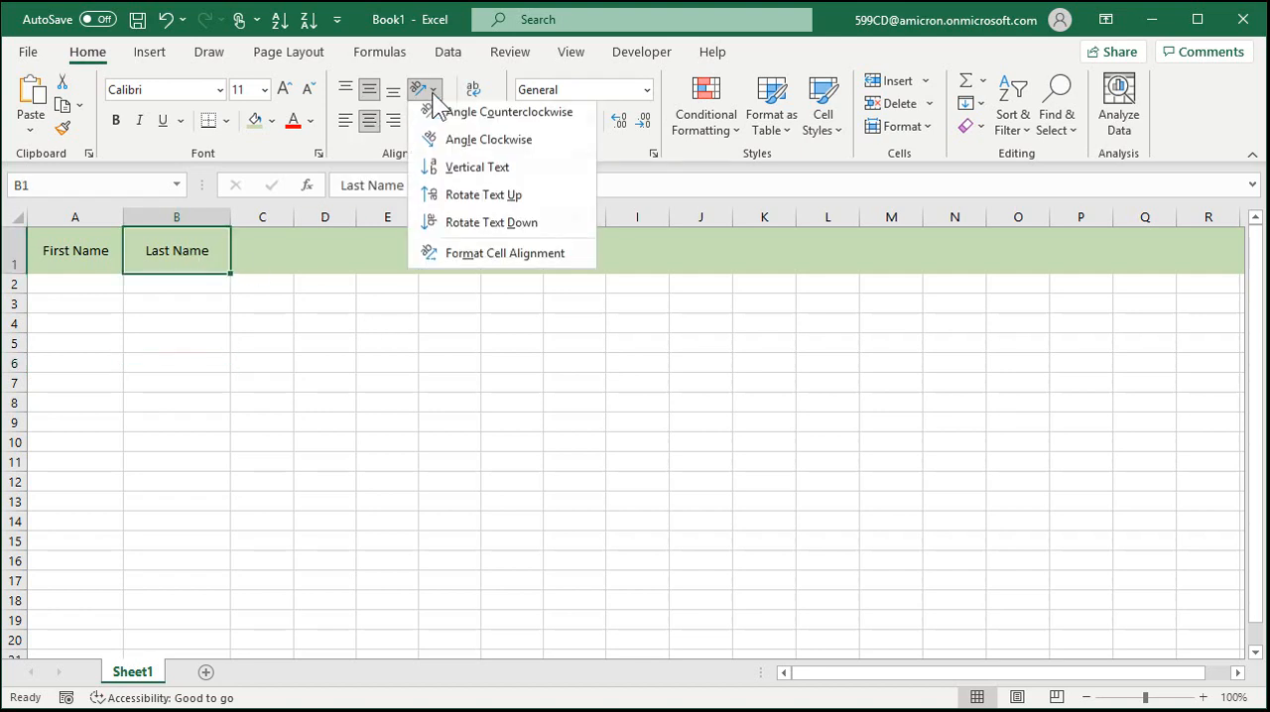
{"action": "mouse_move", "coordinate": [484, 198]}
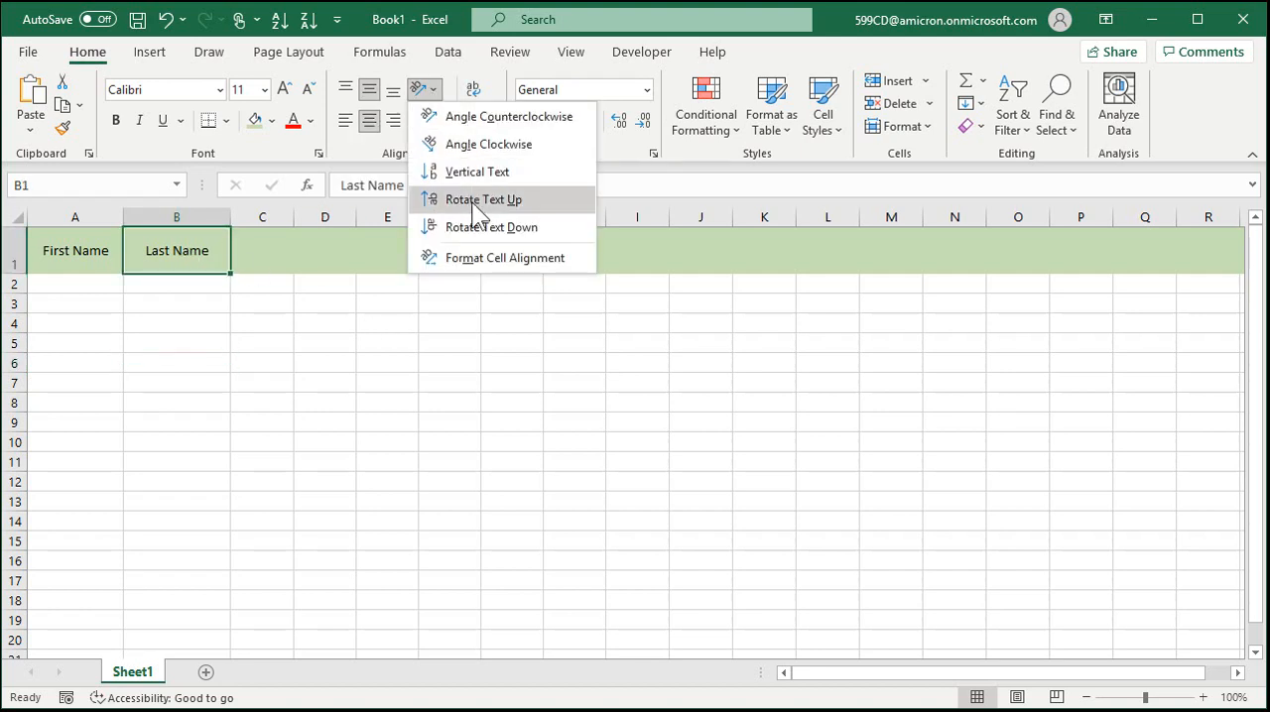
{"action": "left_click", "coordinate": [484, 199]}
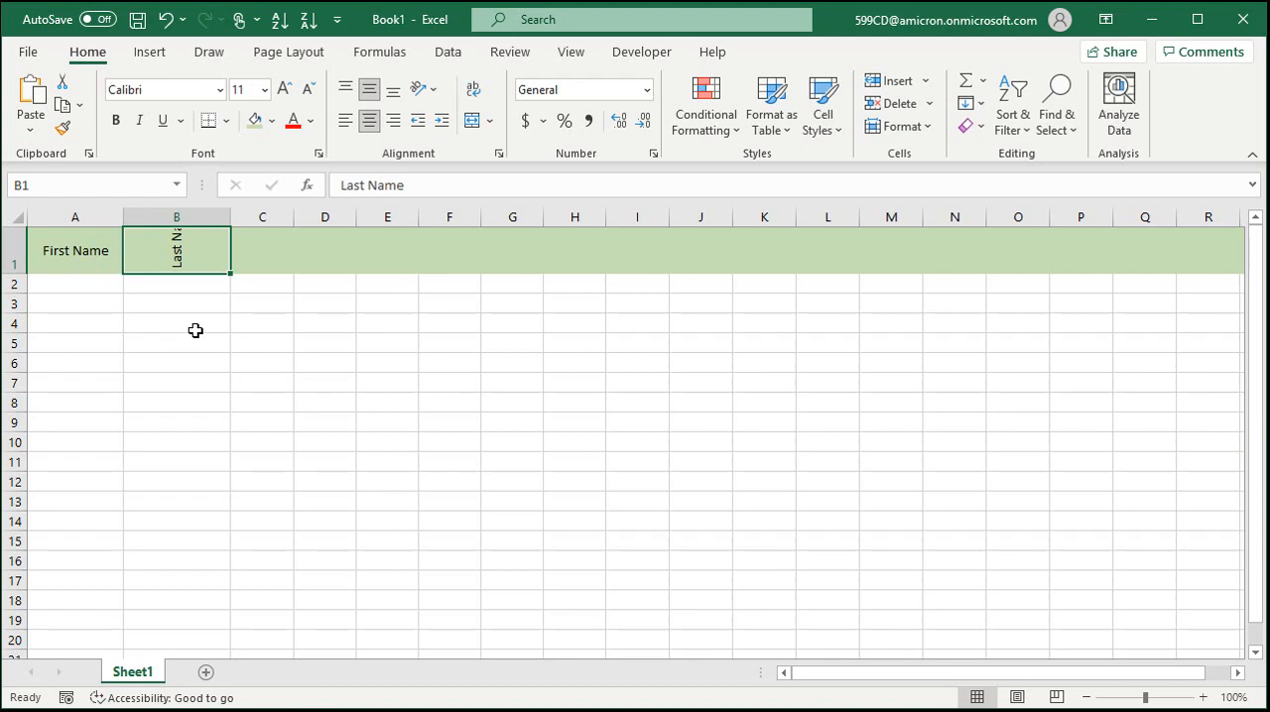
{"action": "mouse_move", "coordinate": [198, 254]}
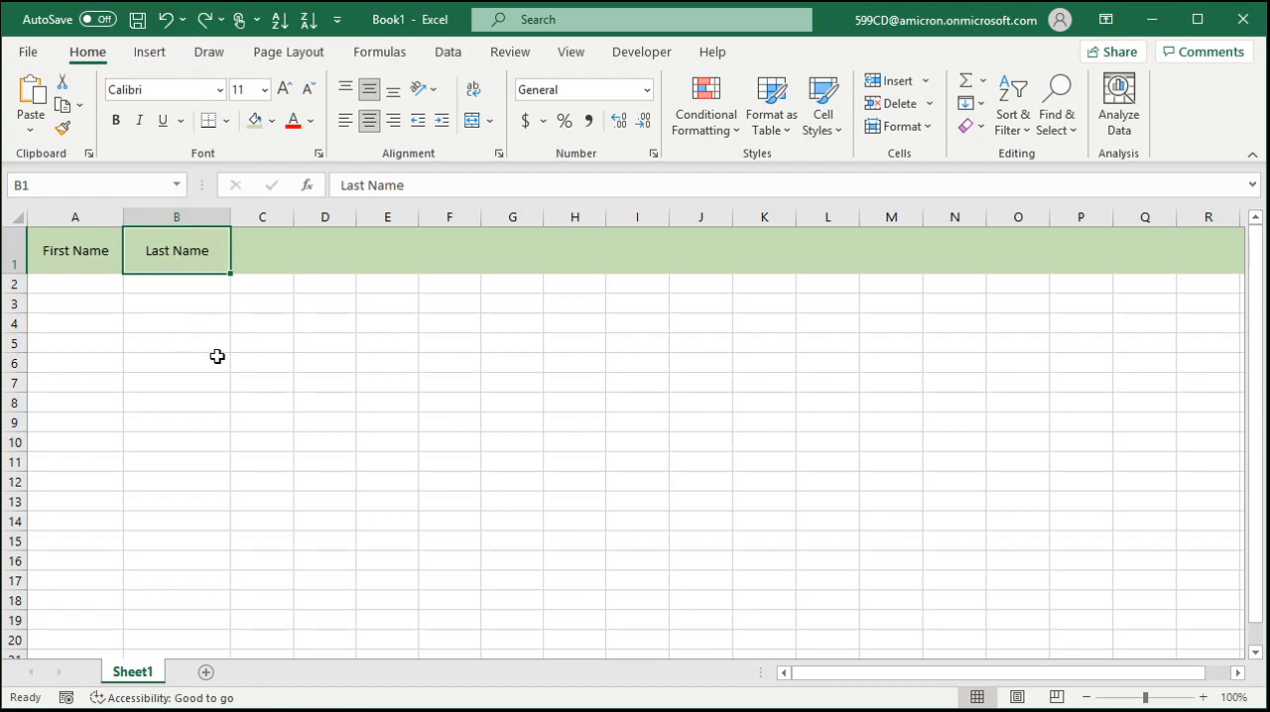
{"action": "left_click", "coordinate": [176, 363]}
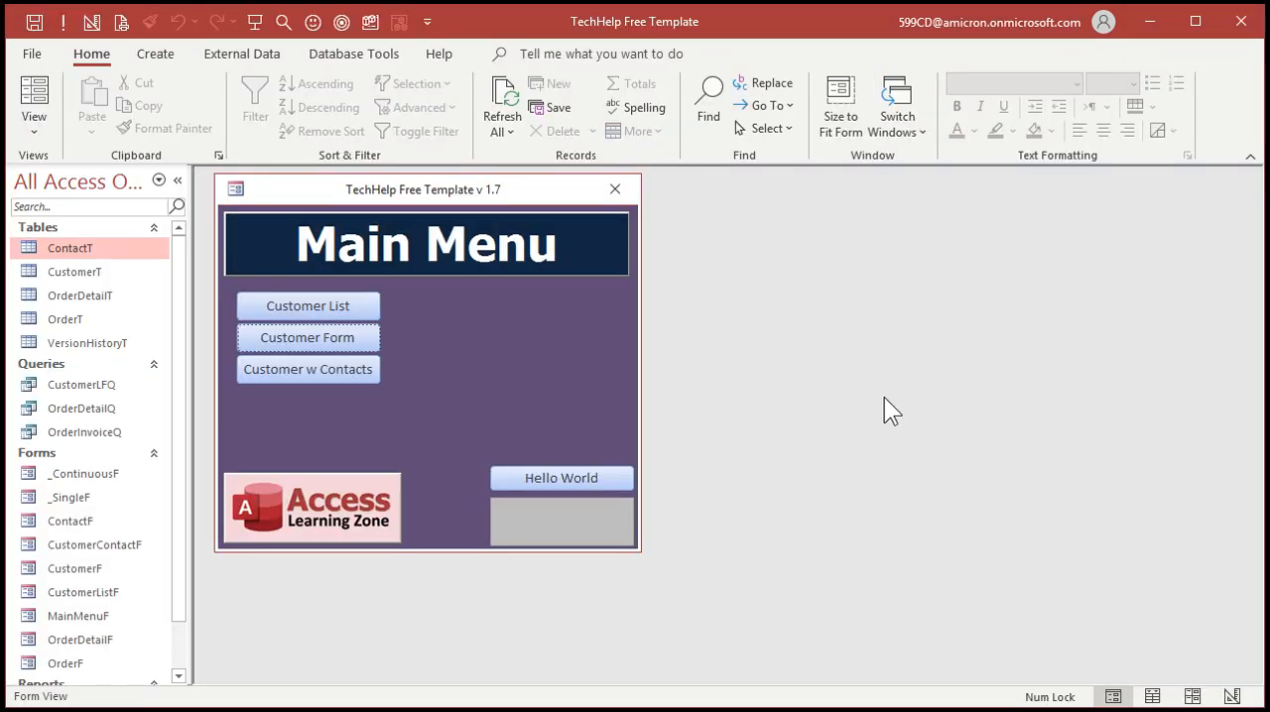
{"action": "mouse_move", "coordinate": [579, 40]}
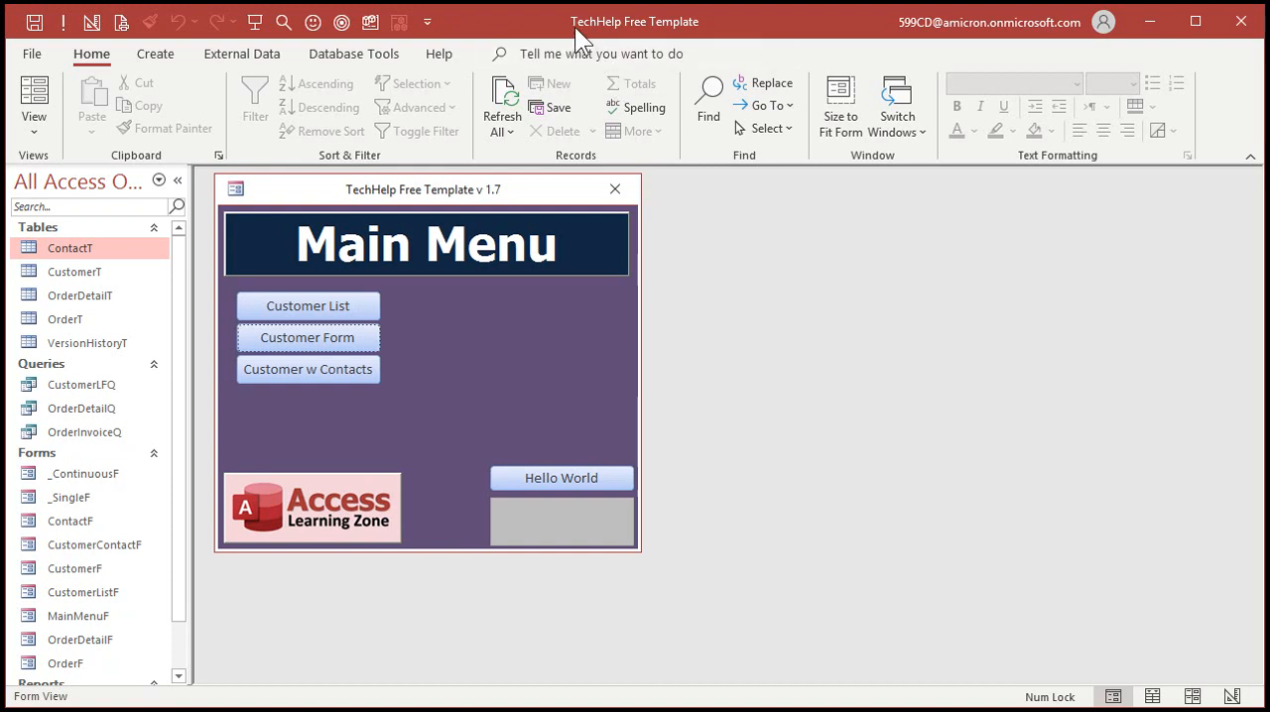
{"action": "mouse_move", "coordinate": [757, 408]}
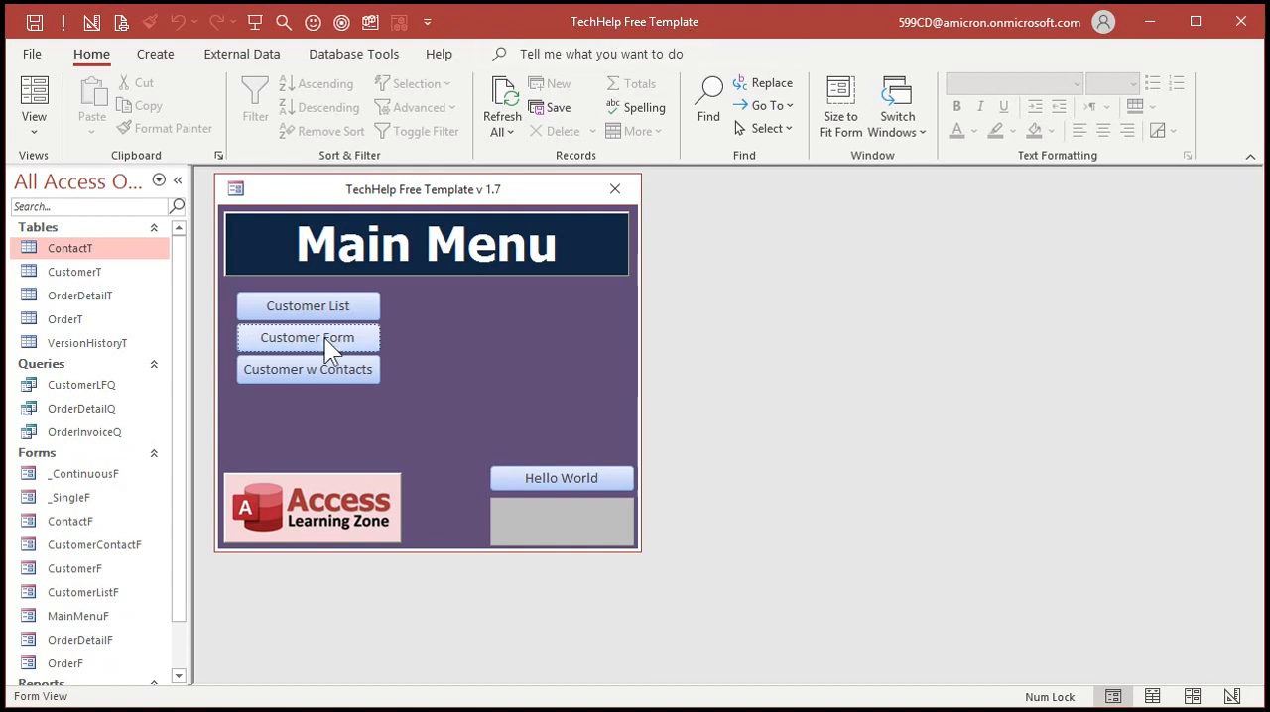
Step: Launch the Customer List form via its Main Menu button
{"action": "left_click", "coordinate": [308, 306]}
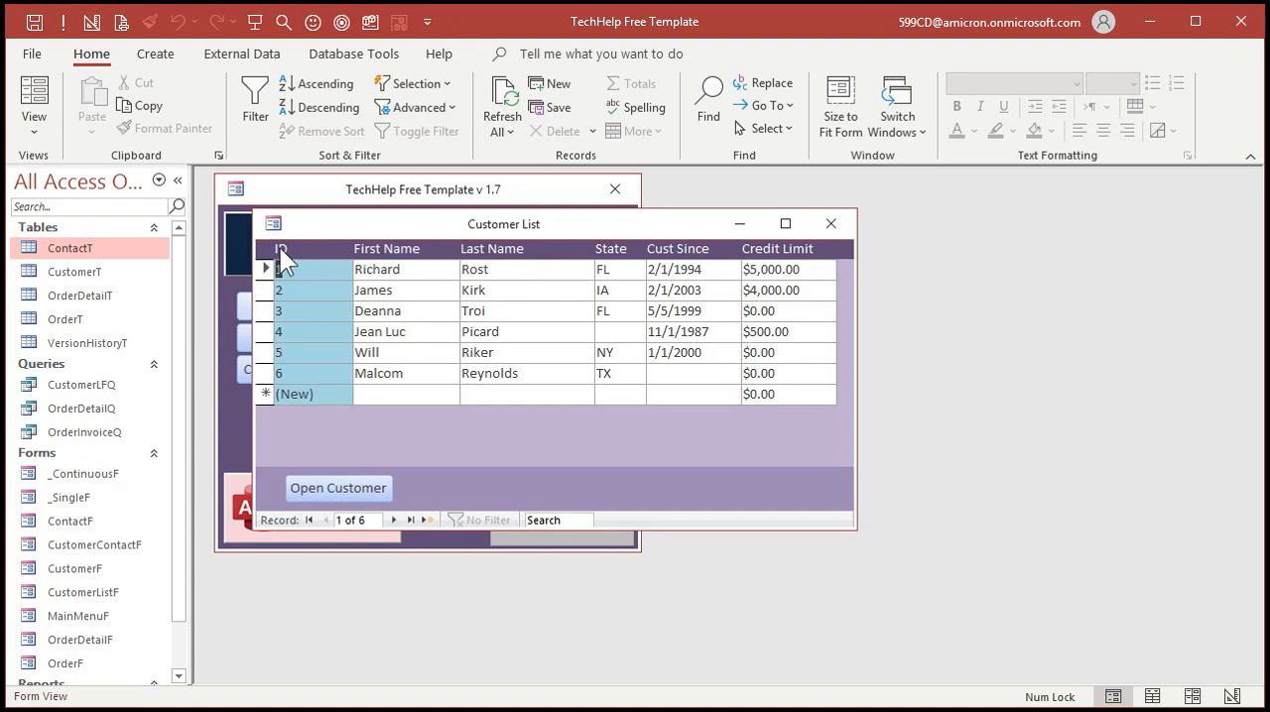
{"action": "mouse_move", "coordinate": [572, 262]}
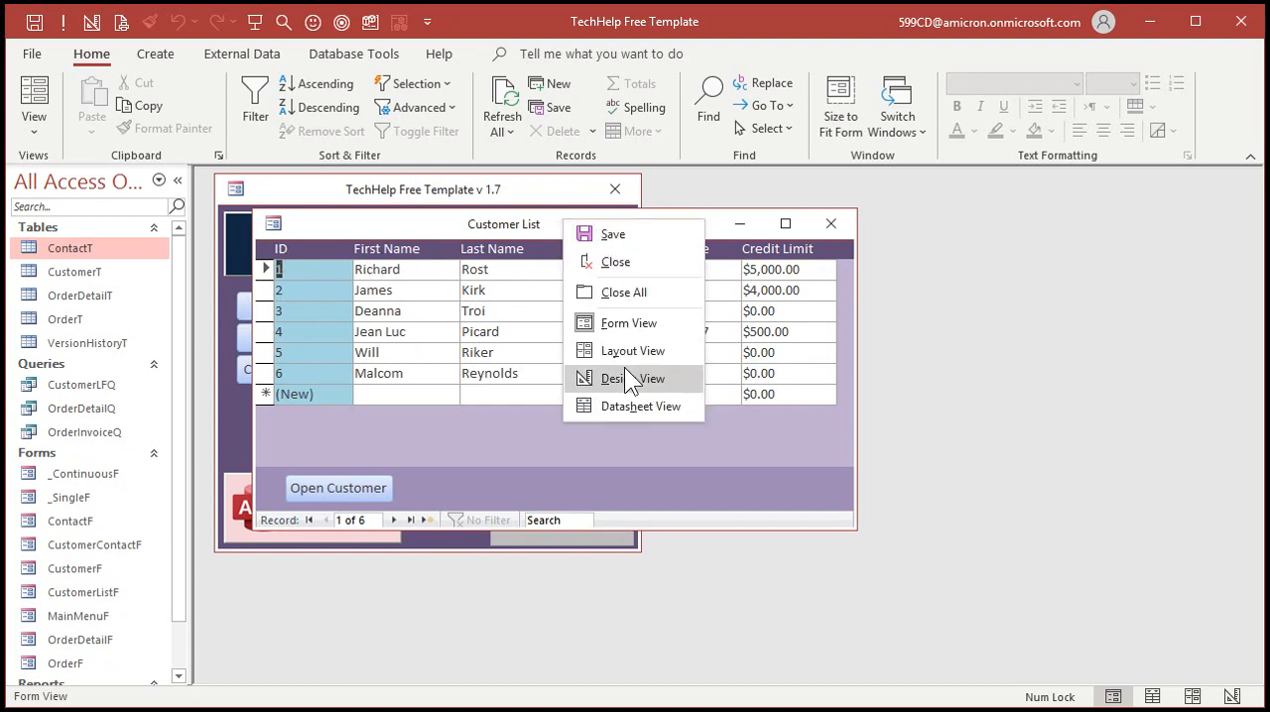
Step: Switch Customer List to Design view and select the Last Name header label for formatting
{"action": "left_click", "coordinate": [627, 377]}
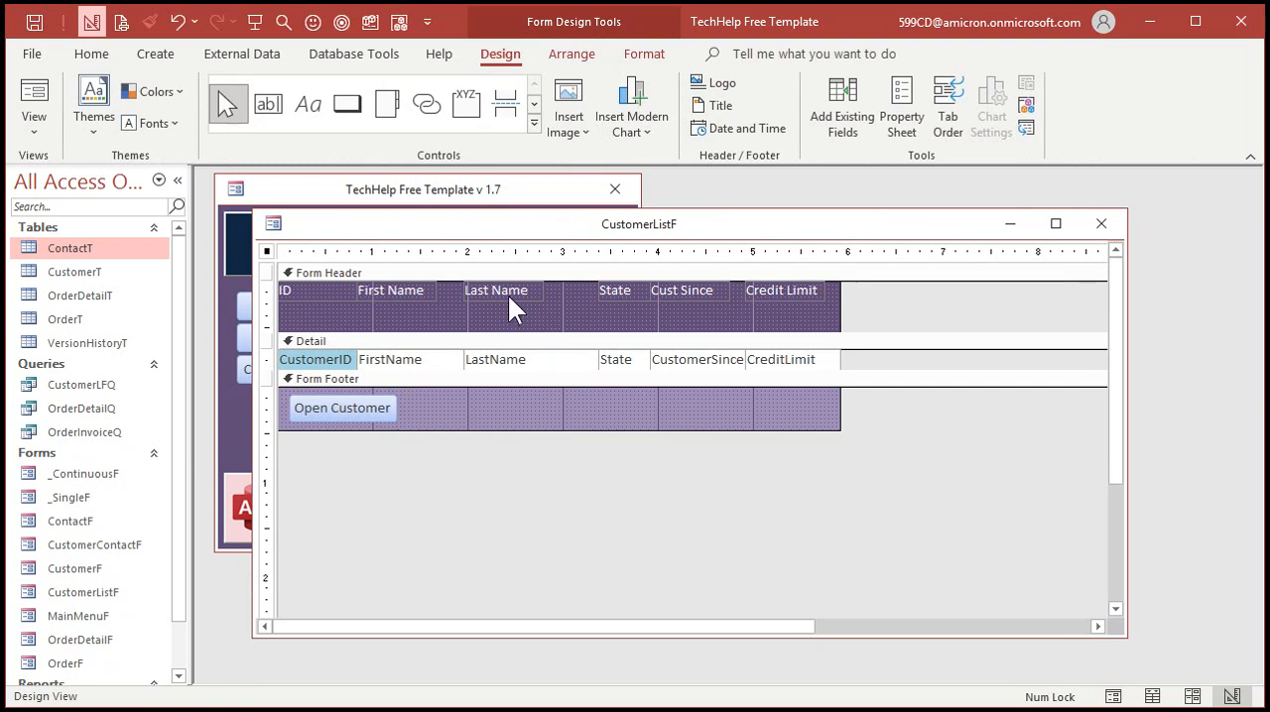
{"action": "left_click", "coordinate": [496, 290]}
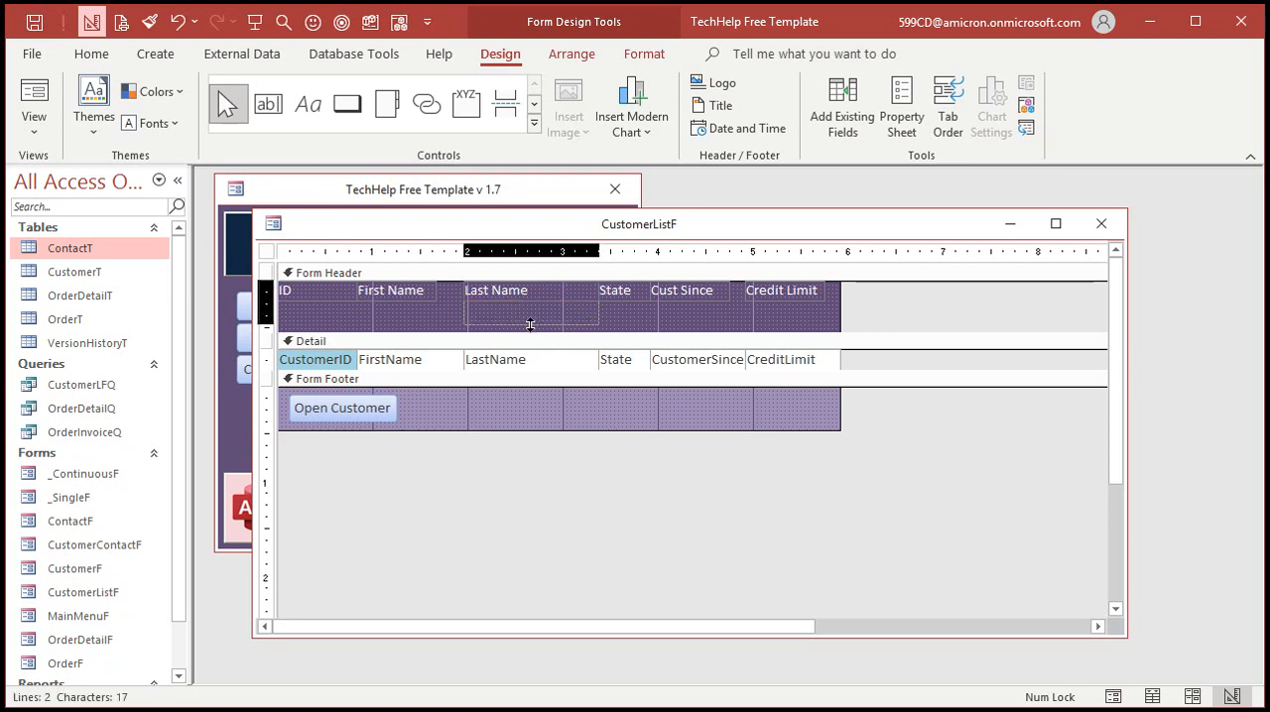
{"action": "left_click", "coordinate": [496, 290]}
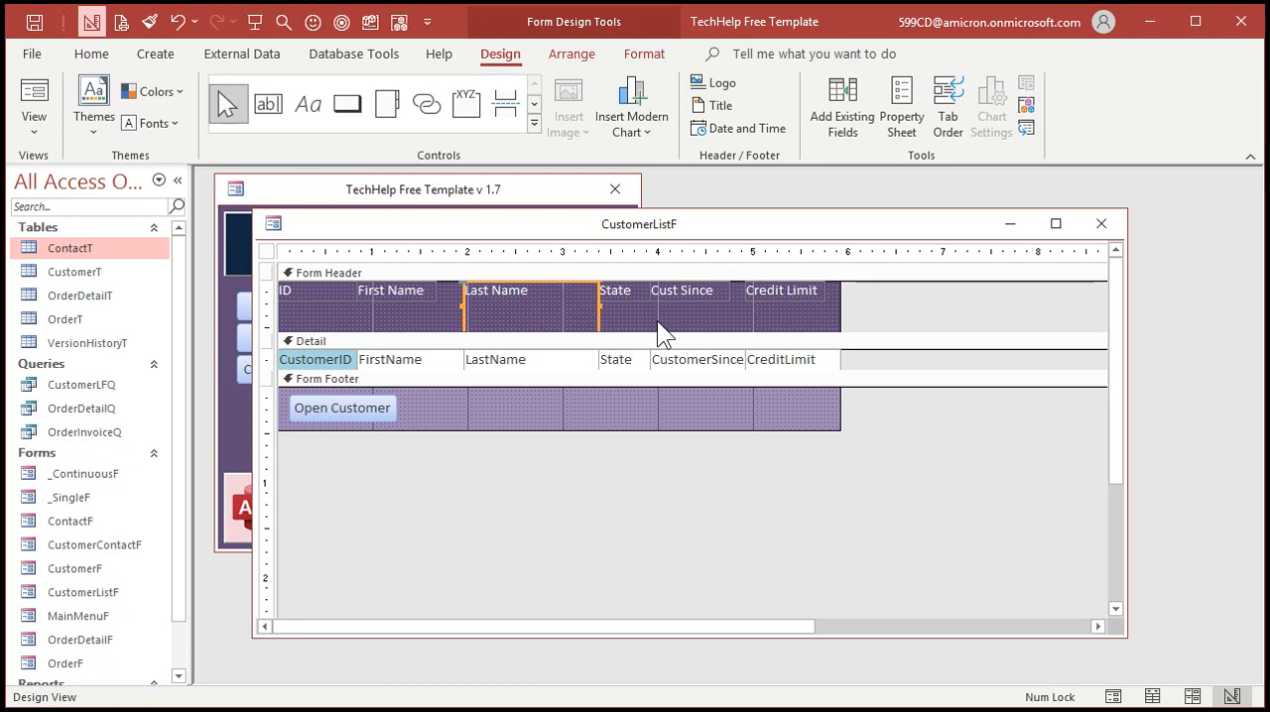
{"action": "left_click", "coordinate": [643, 54]}
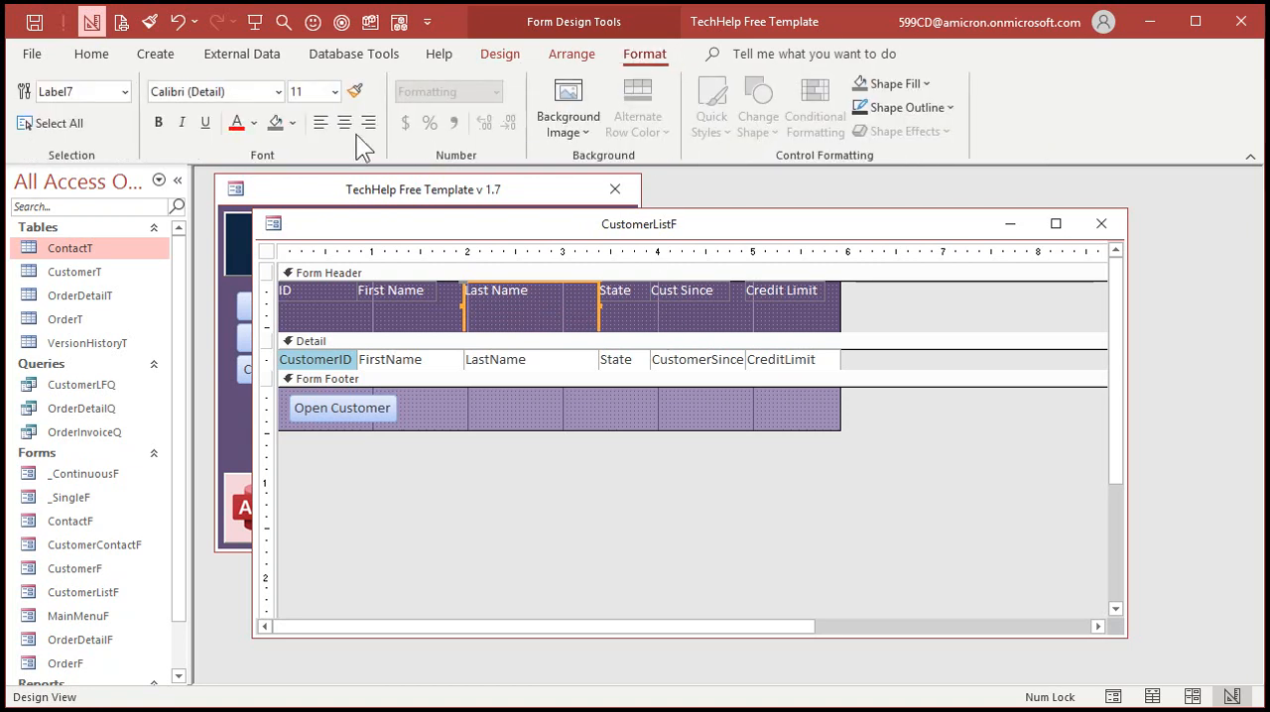
Step: Try right-aligning the Last Name label text, then return it to centered
{"action": "left_click", "coordinate": [369, 123]}
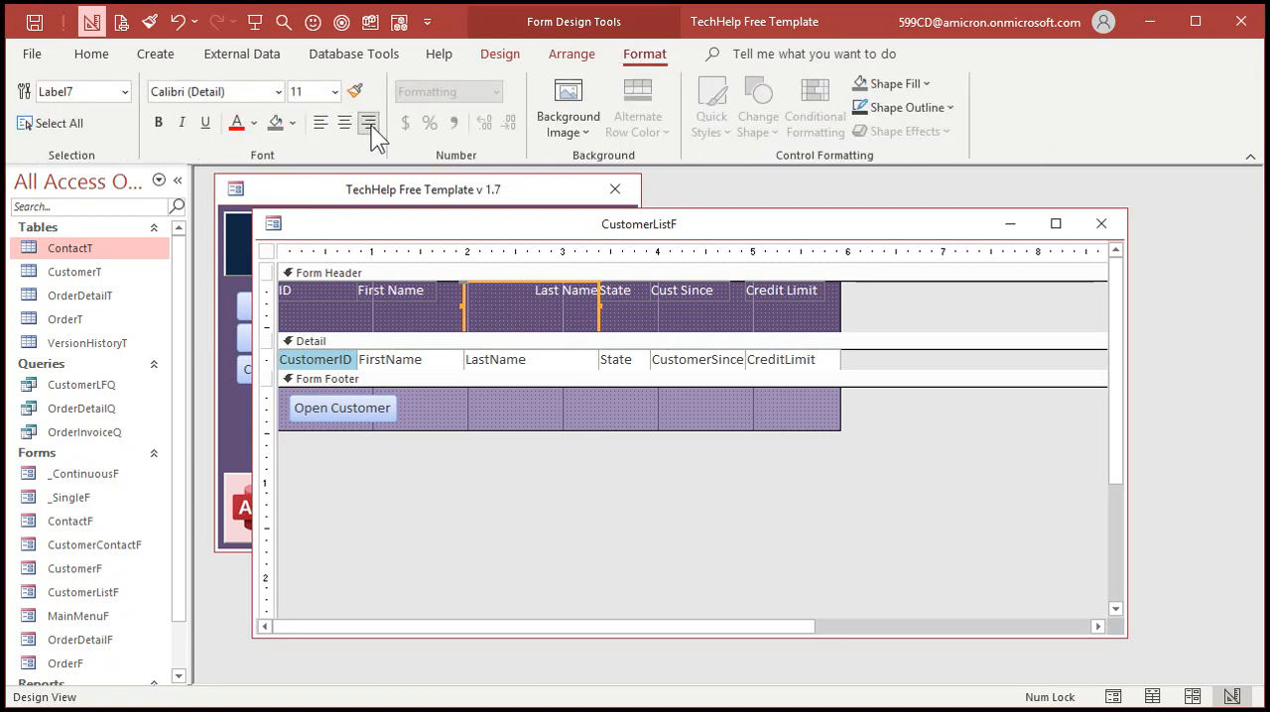
{"action": "left_click", "coordinate": [321, 123]}
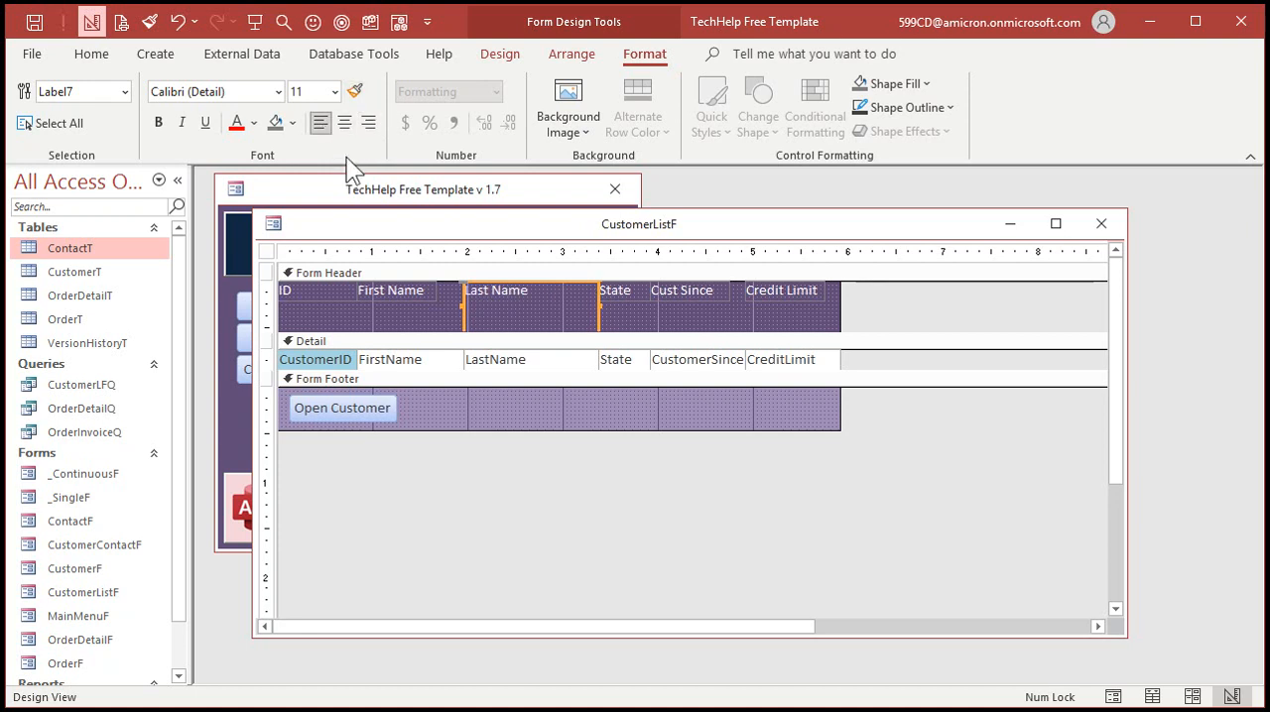
{"action": "left_click", "coordinate": [345, 123]}
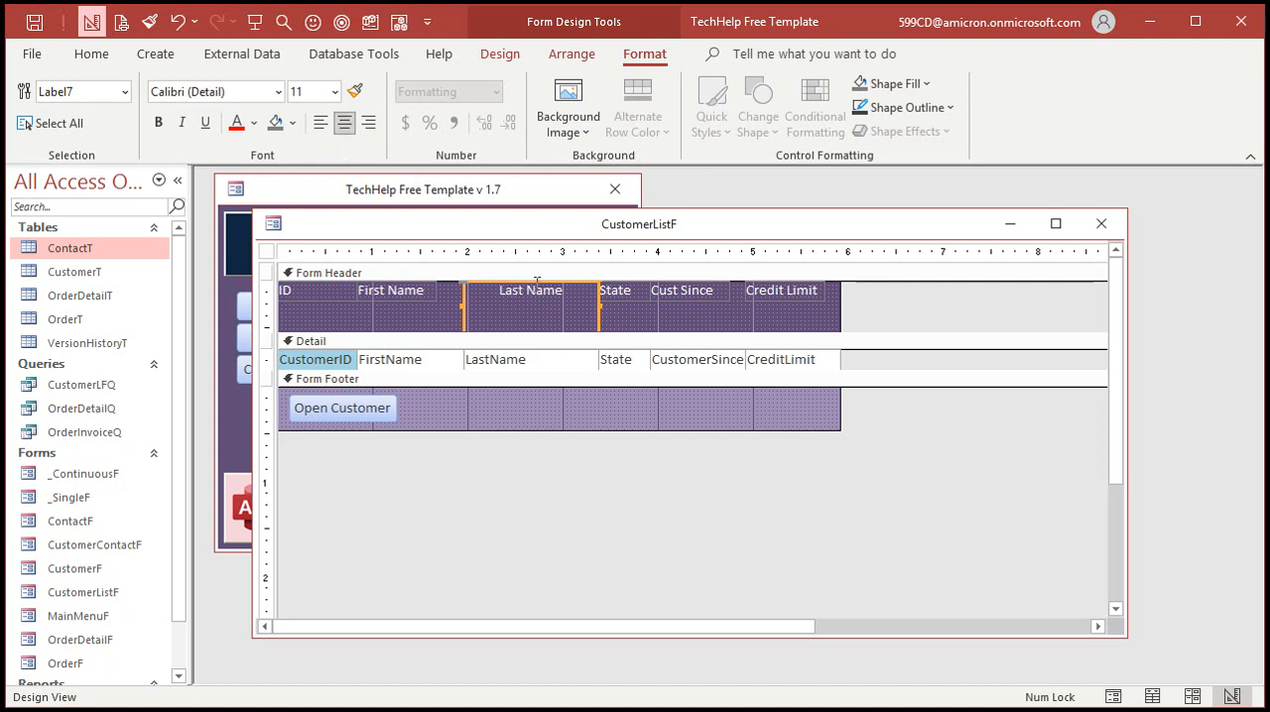
{"action": "mouse_move", "coordinate": [543, 295]}
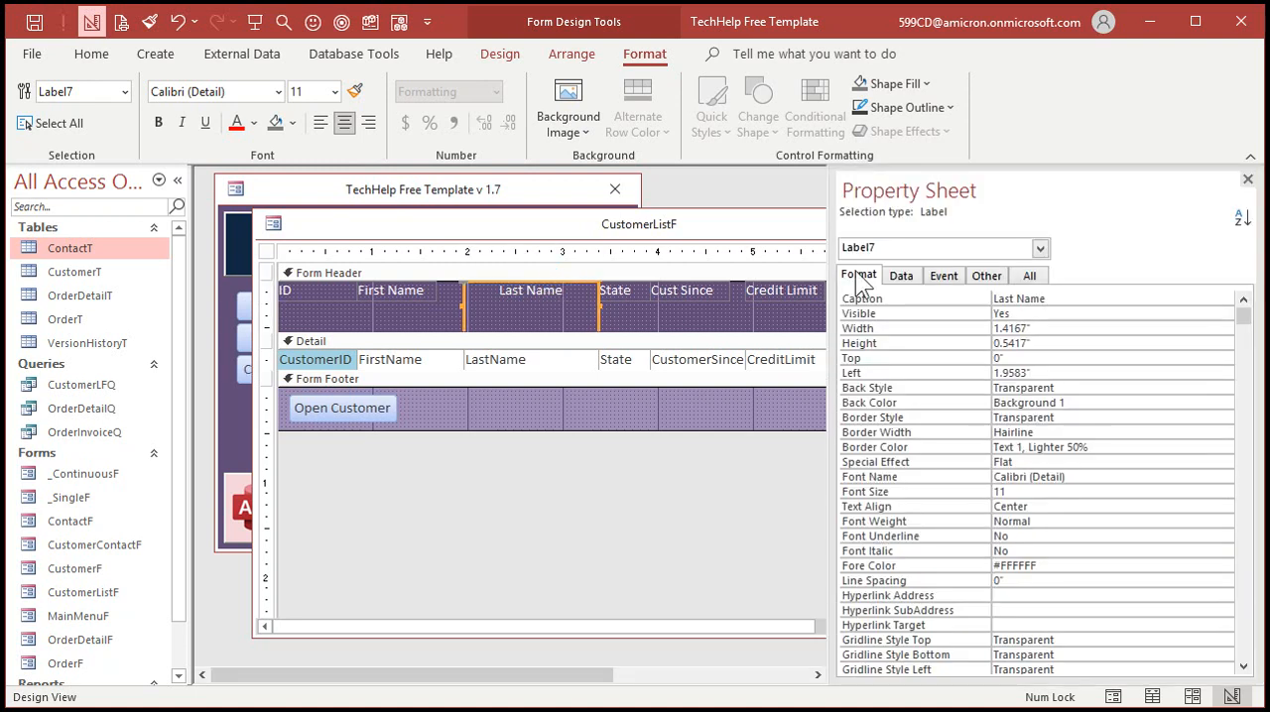
Step: Enter .15 as the Last Name label's Top Margin in the Property Sheet, then check the Form Header height
{"action": "scroll", "scroll_direction": "down", "scroll_amount": 3}
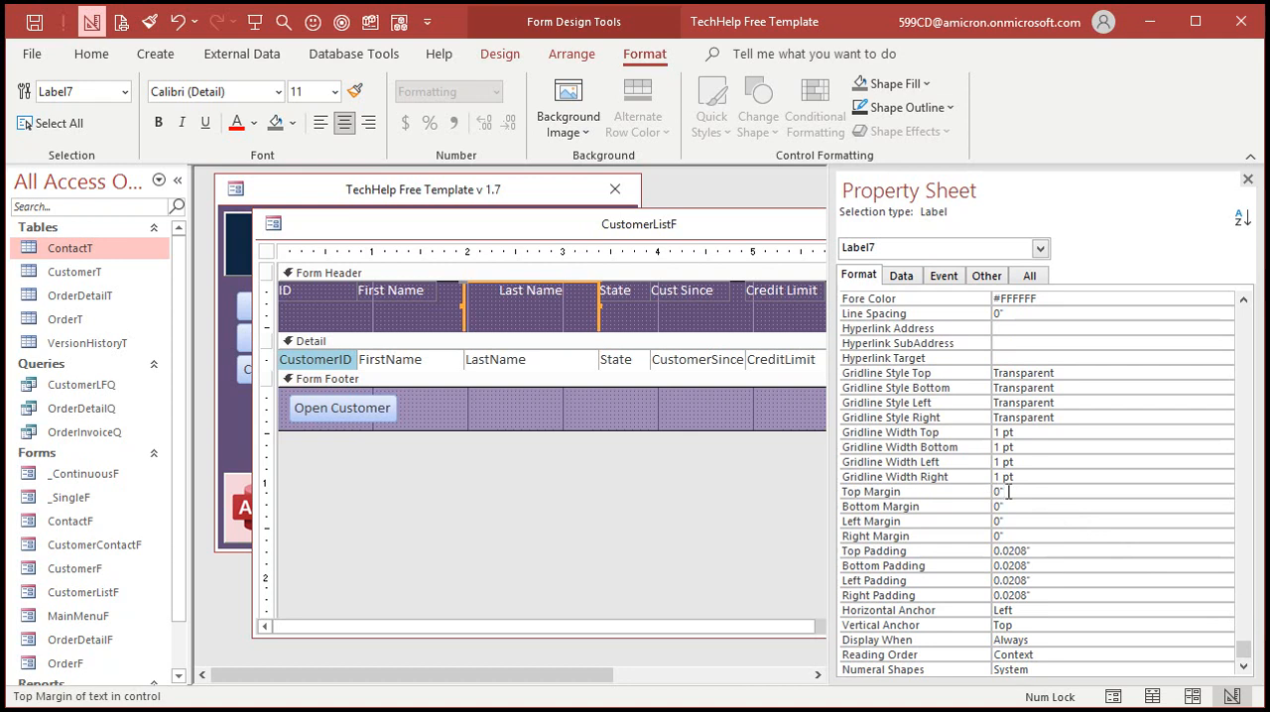
{"action": "mouse_move", "coordinate": [1246, 330]}
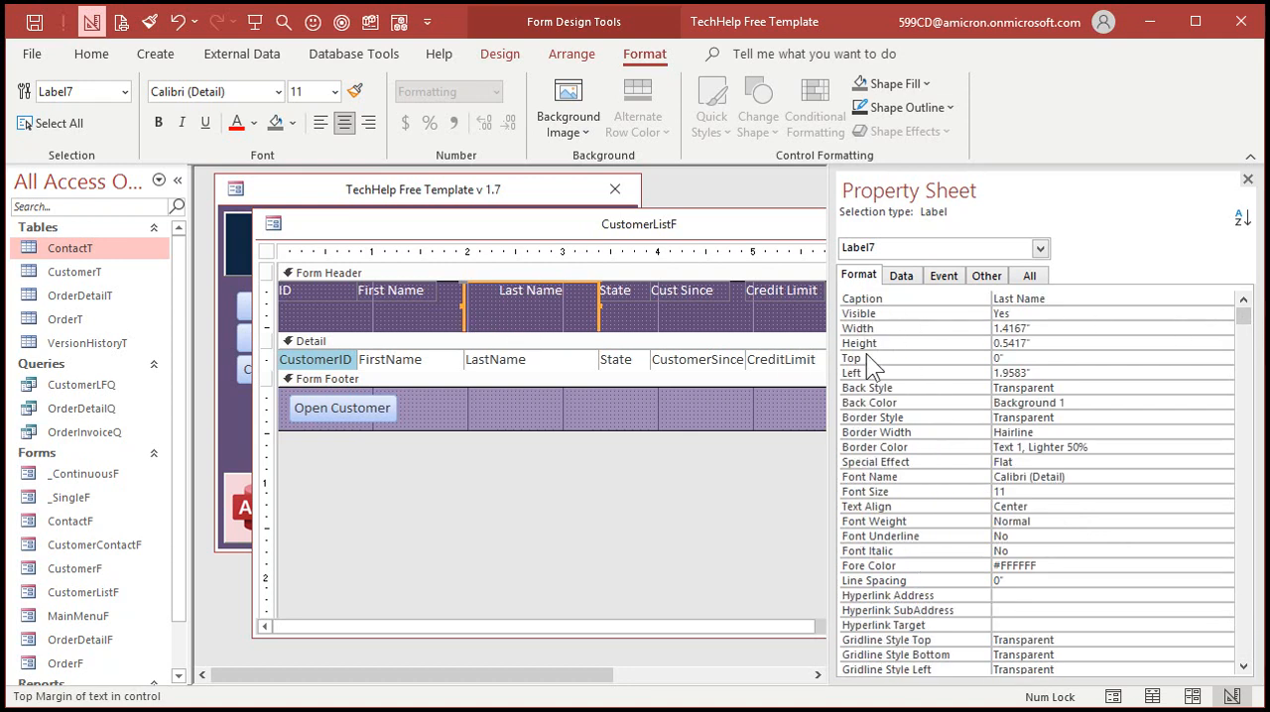
{"action": "left_click", "coordinate": [1012, 341]}
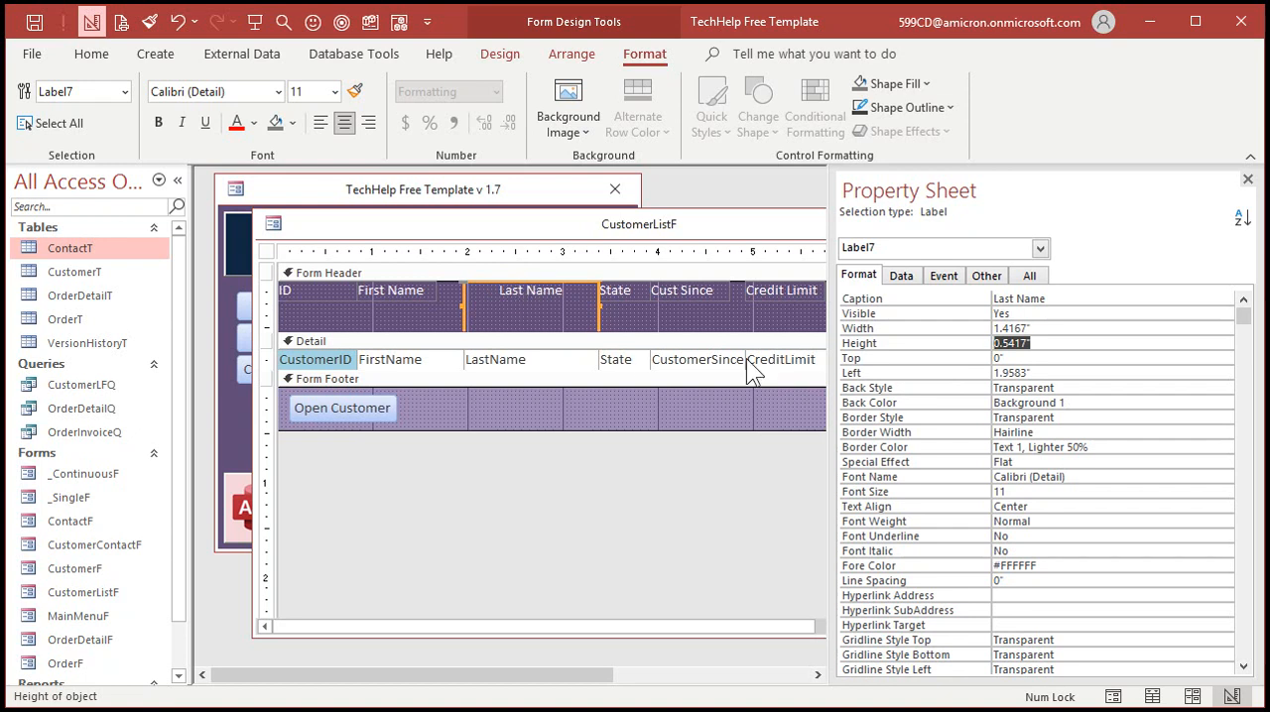
{"action": "scroll", "scroll_direction": "down", "scroll_amount": 3}
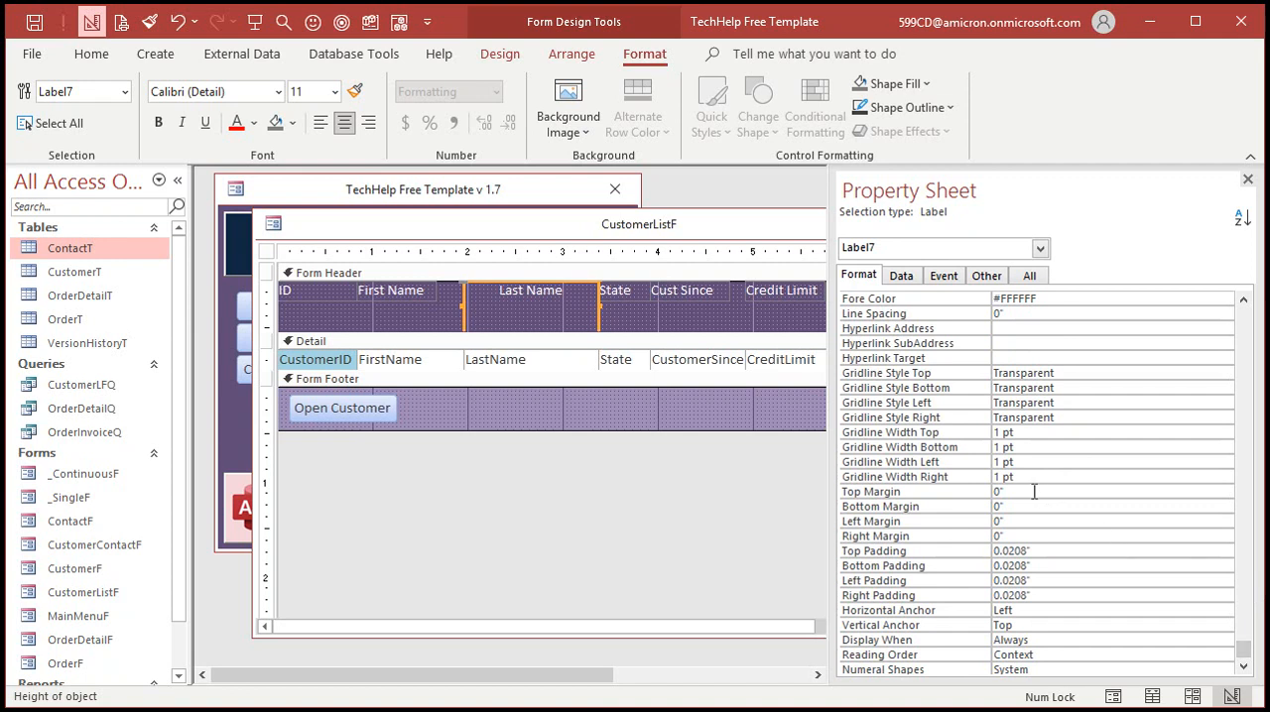
{"action": "left_click", "coordinate": [1000, 492]}
{"action": "type", "text": ".2"}
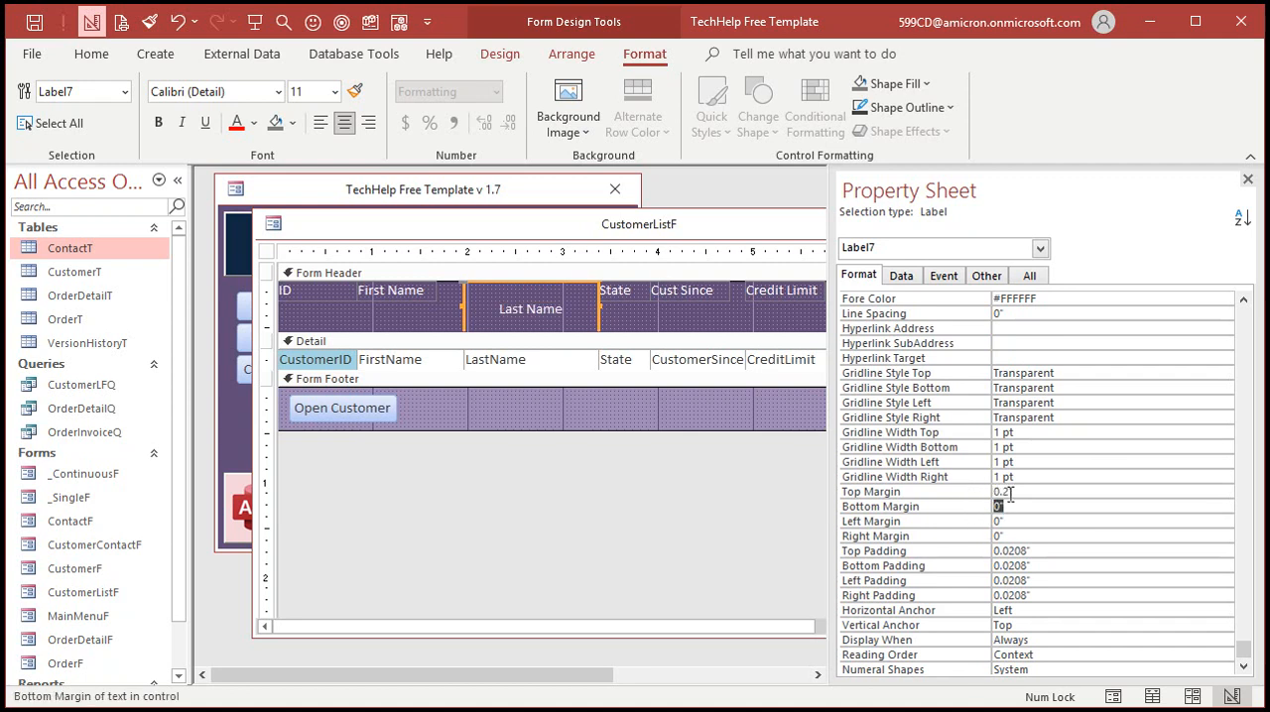
{"action": "type", "text": ".15"}
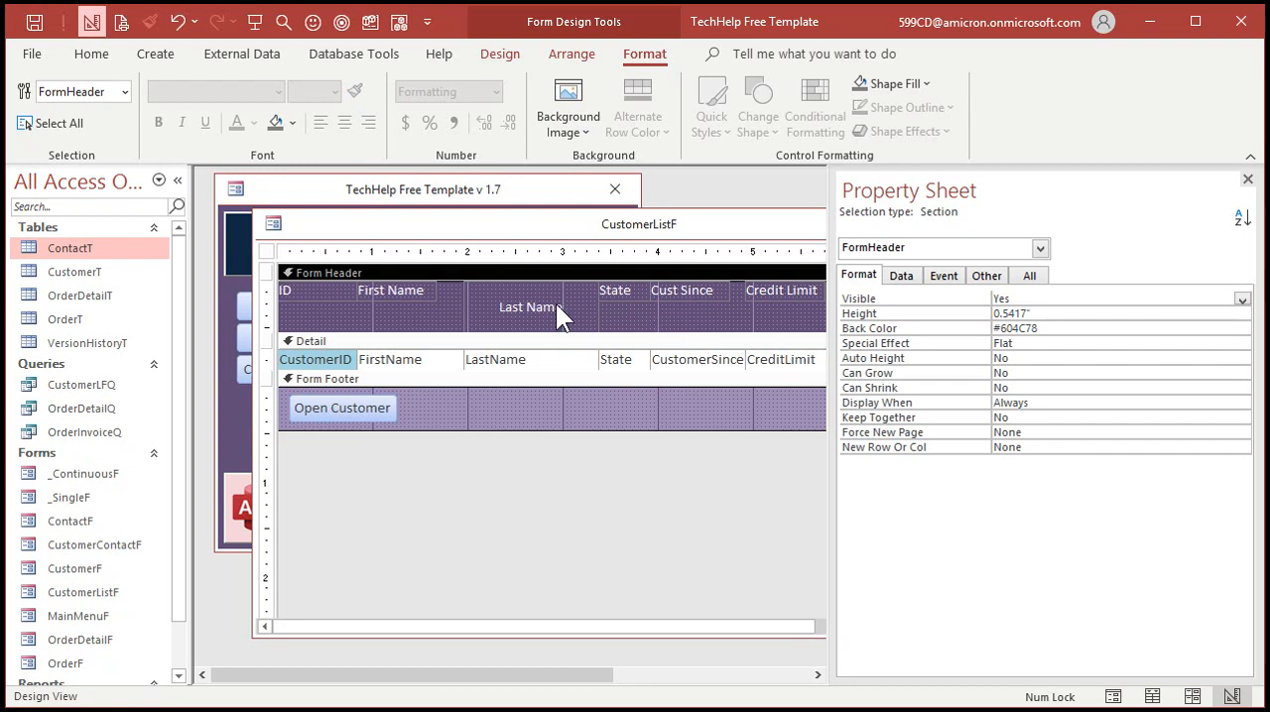
{"action": "left_click", "coordinate": [528, 306]}
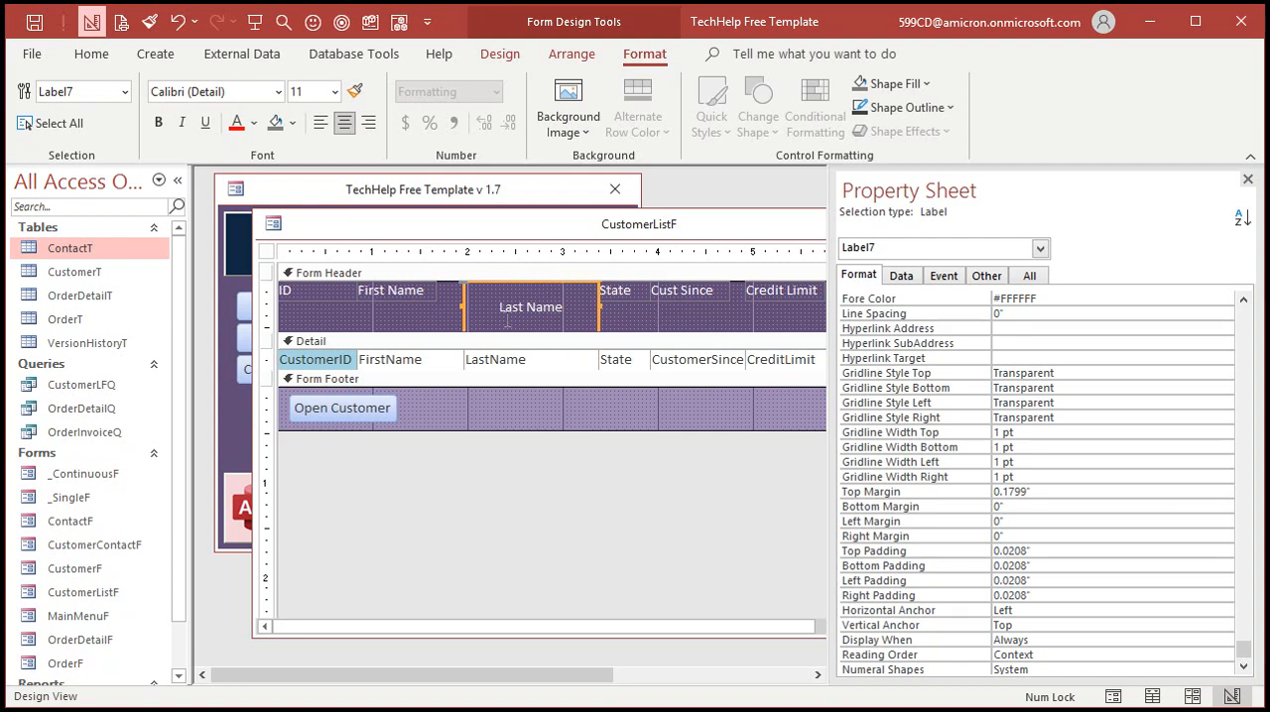
Step: Shade the Last Name header label light purple to reveal its box extent
{"action": "left_click", "coordinate": [293, 123]}
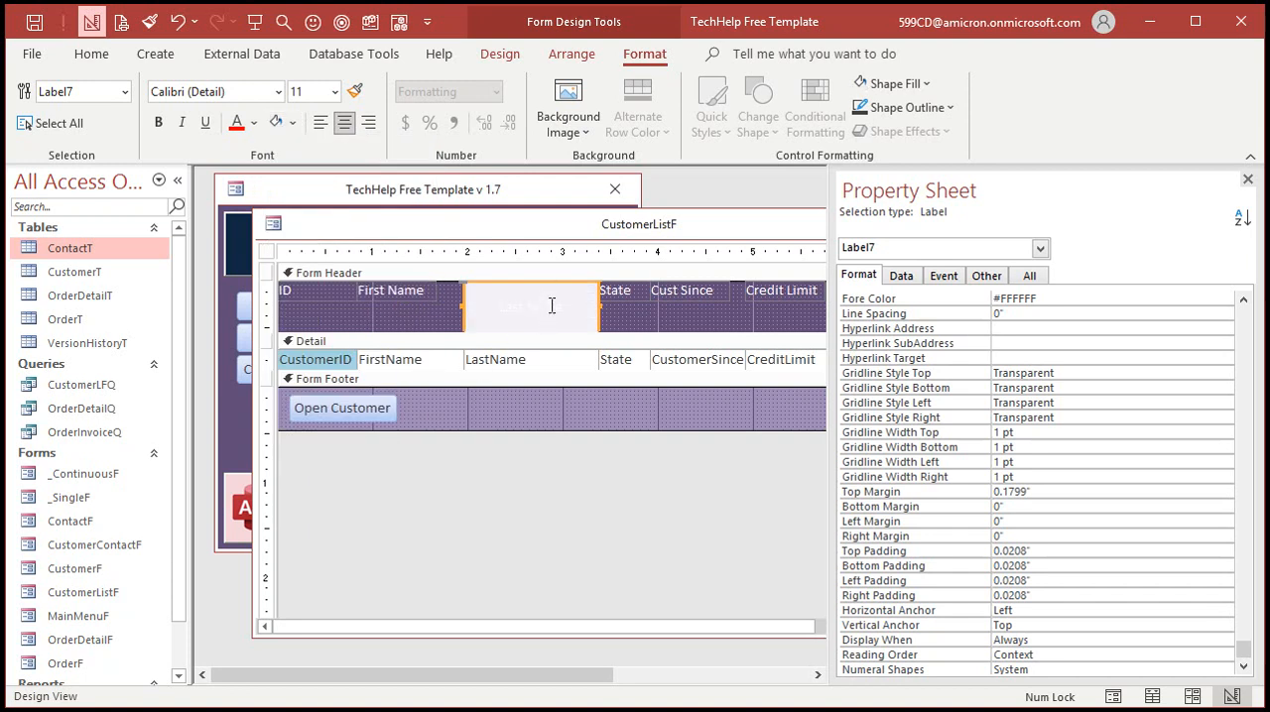
{"action": "left_click", "coordinate": [294, 123]}
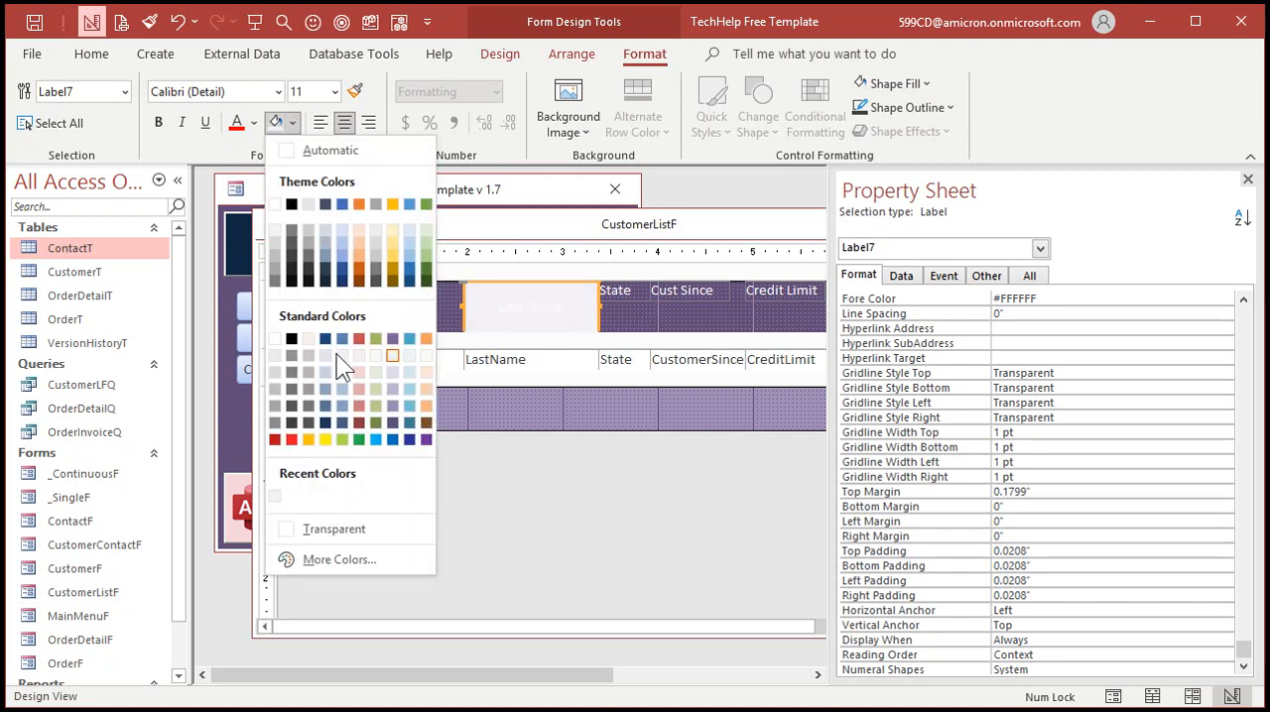
{"action": "left_click", "coordinate": [391, 353]}
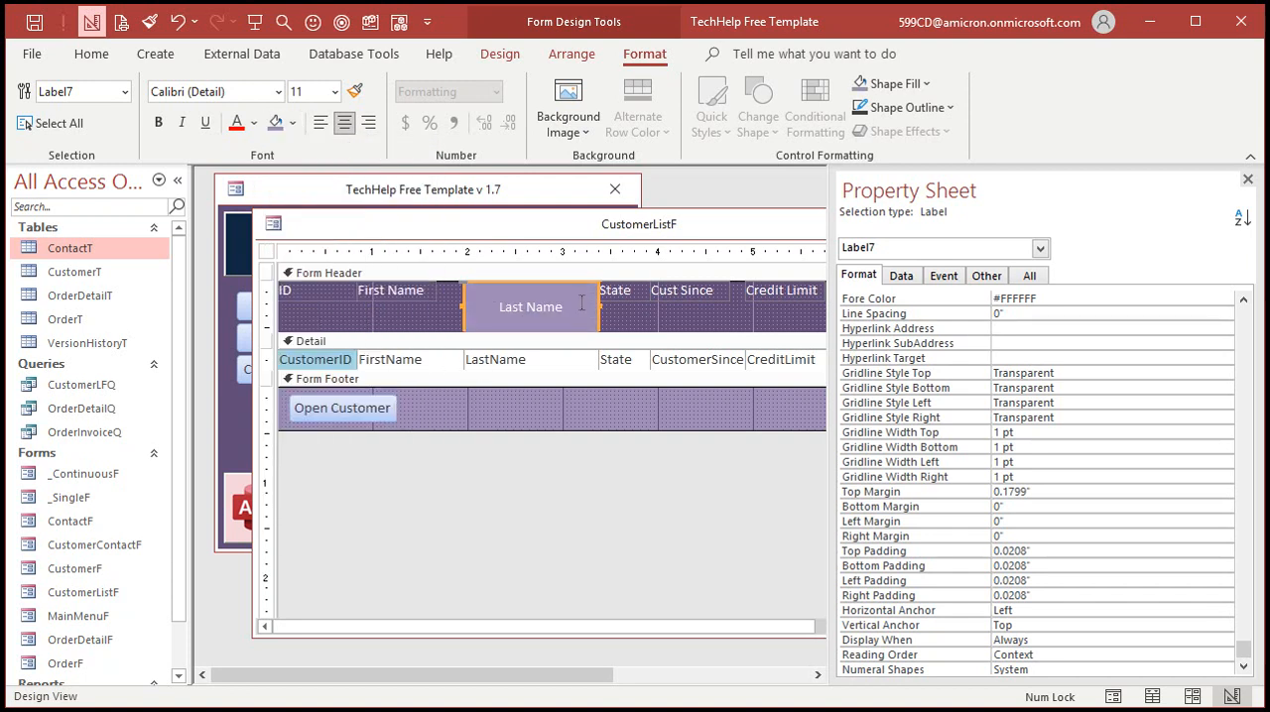
{"action": "left_click", "coordinate": [486, 307]}
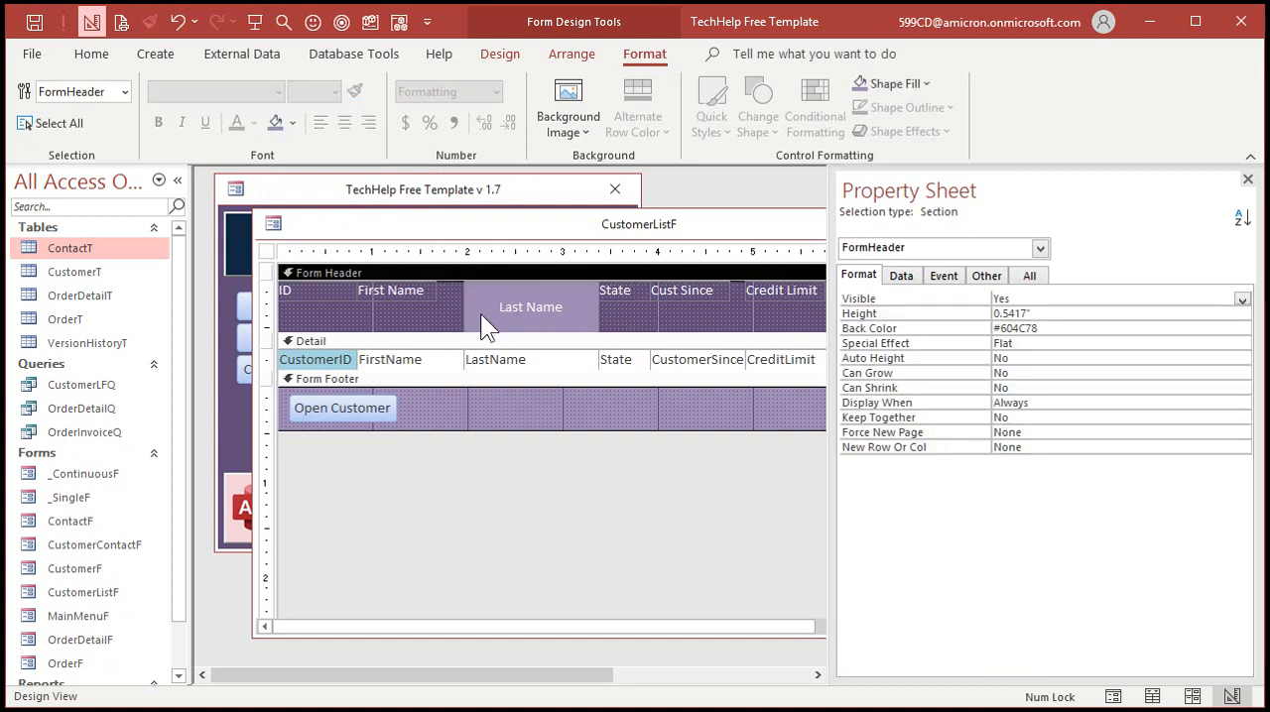
Step: Compare against the First Name label, then undo the shading and top margin on Last Name
{"action": "left_click", "coordinate": [388, 290]}
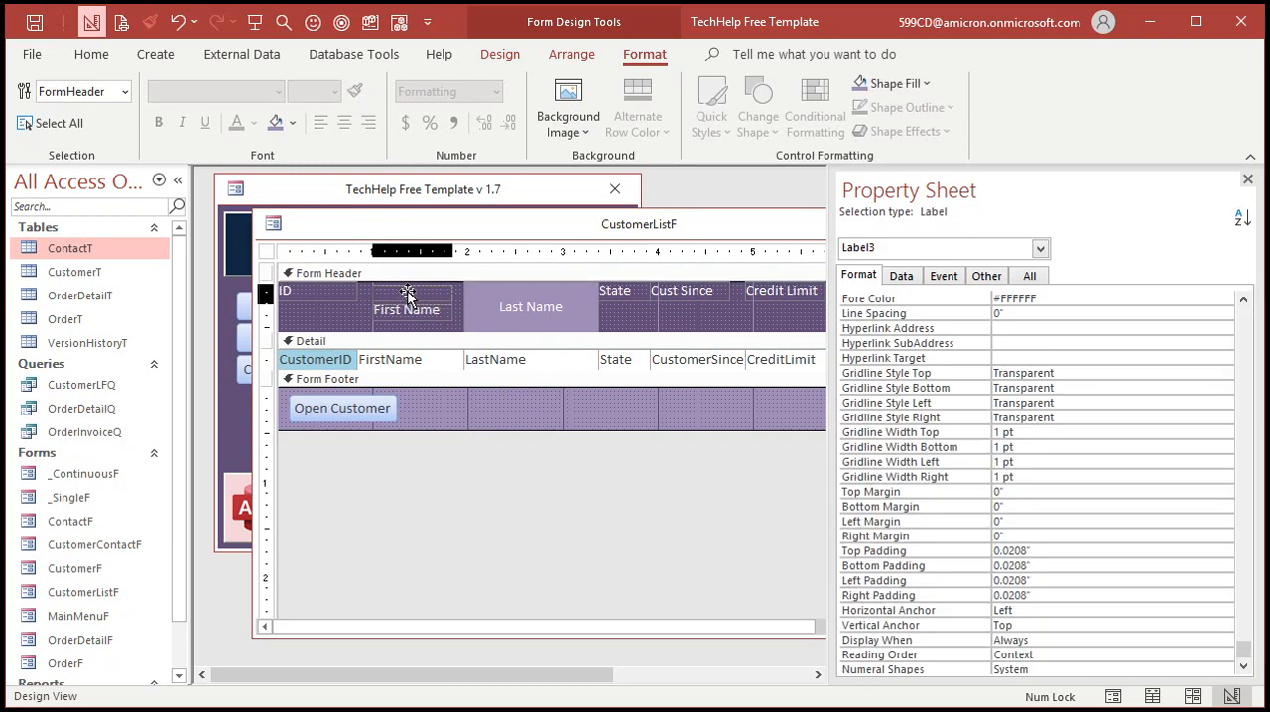
{"action": "left_click", "coordinate": [389, 290]}
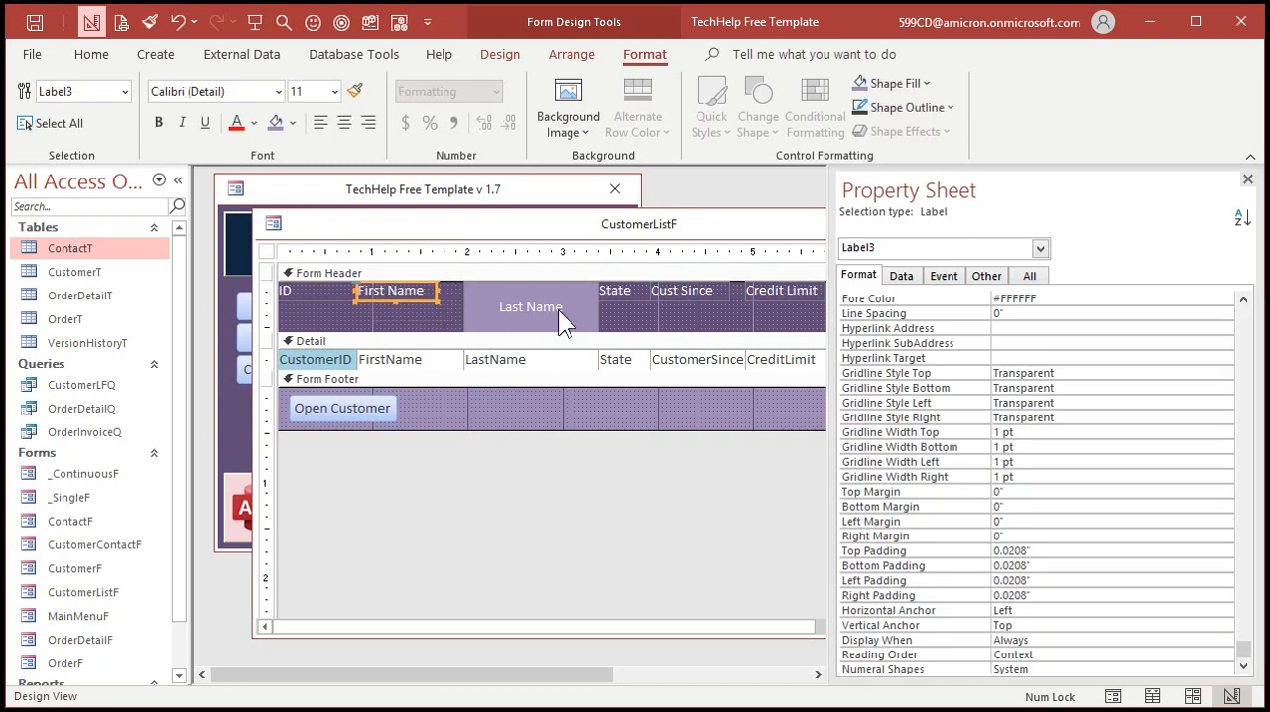
{"action": "left_click", "coordinate": [530, 305]}
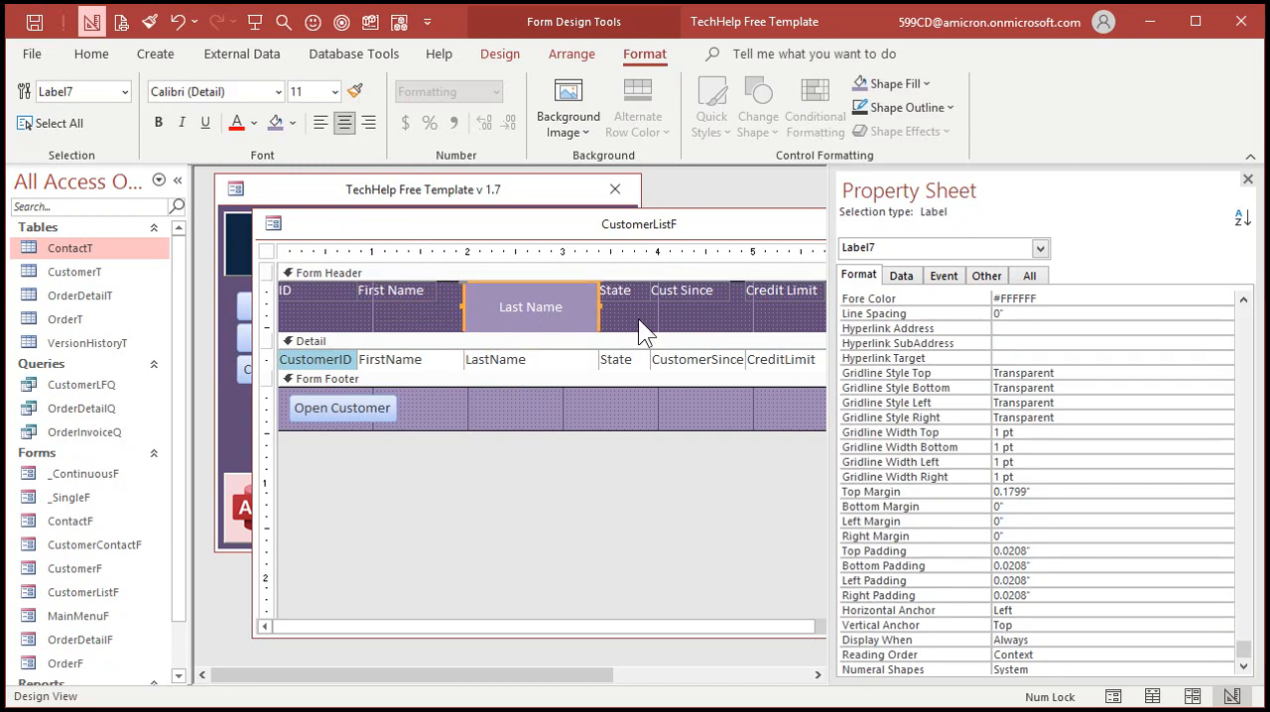
{"action": "left_click", "coordinate": [389, 289]}
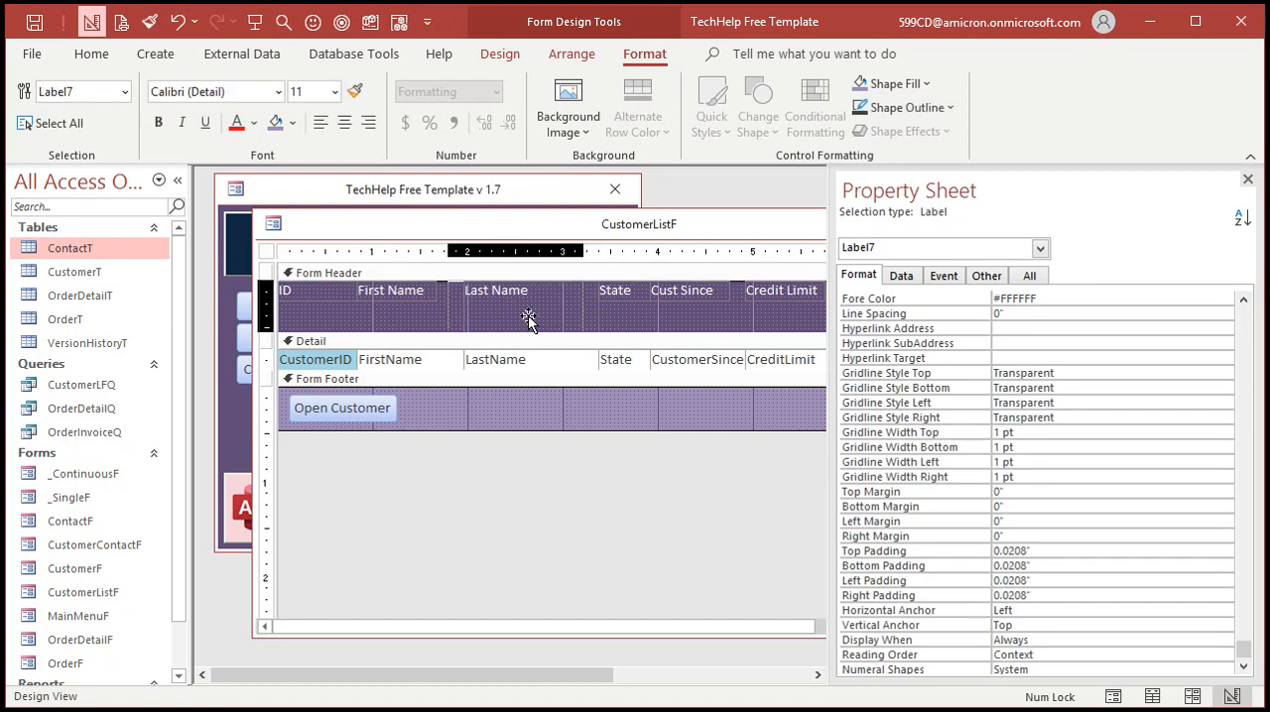
{"action": "left_click", "coordinate": [528, 306]}
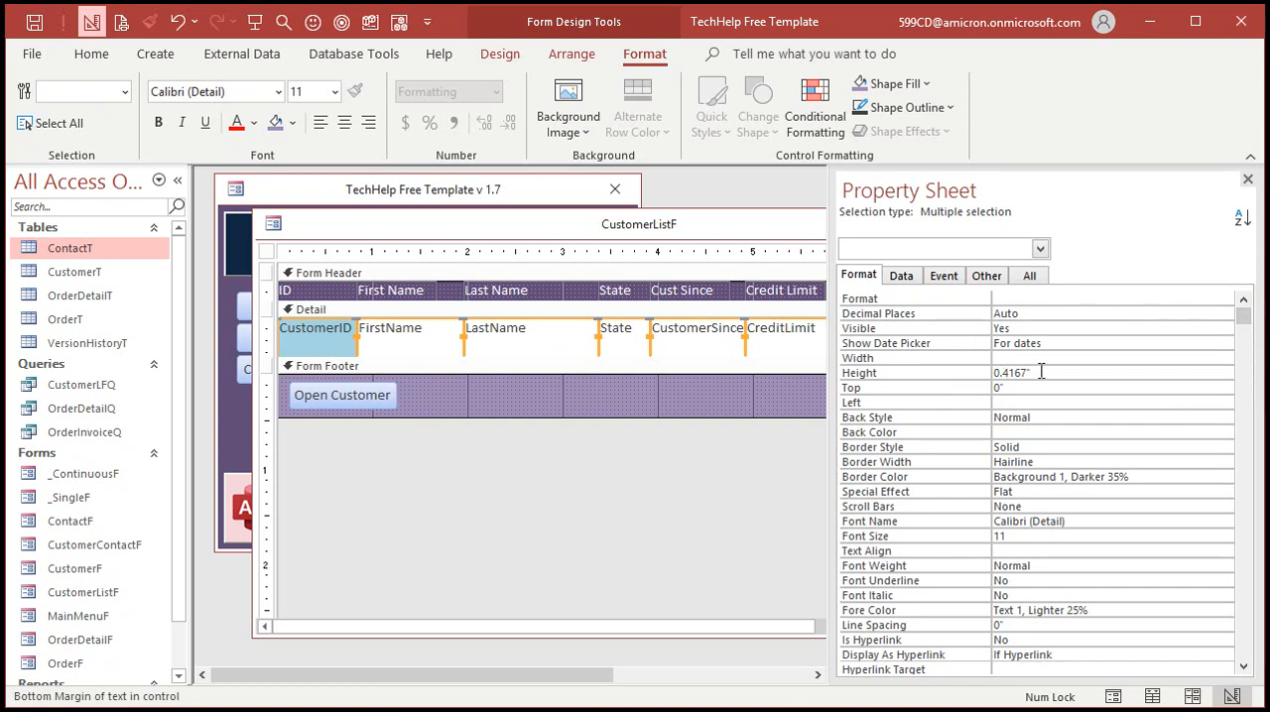
Step: Set the selected Detail text boxes' Top Margin to 0.1" in the Property Sheet
{"action": "scroll", "scroll_direction": "down", "scroll_amount": 3}
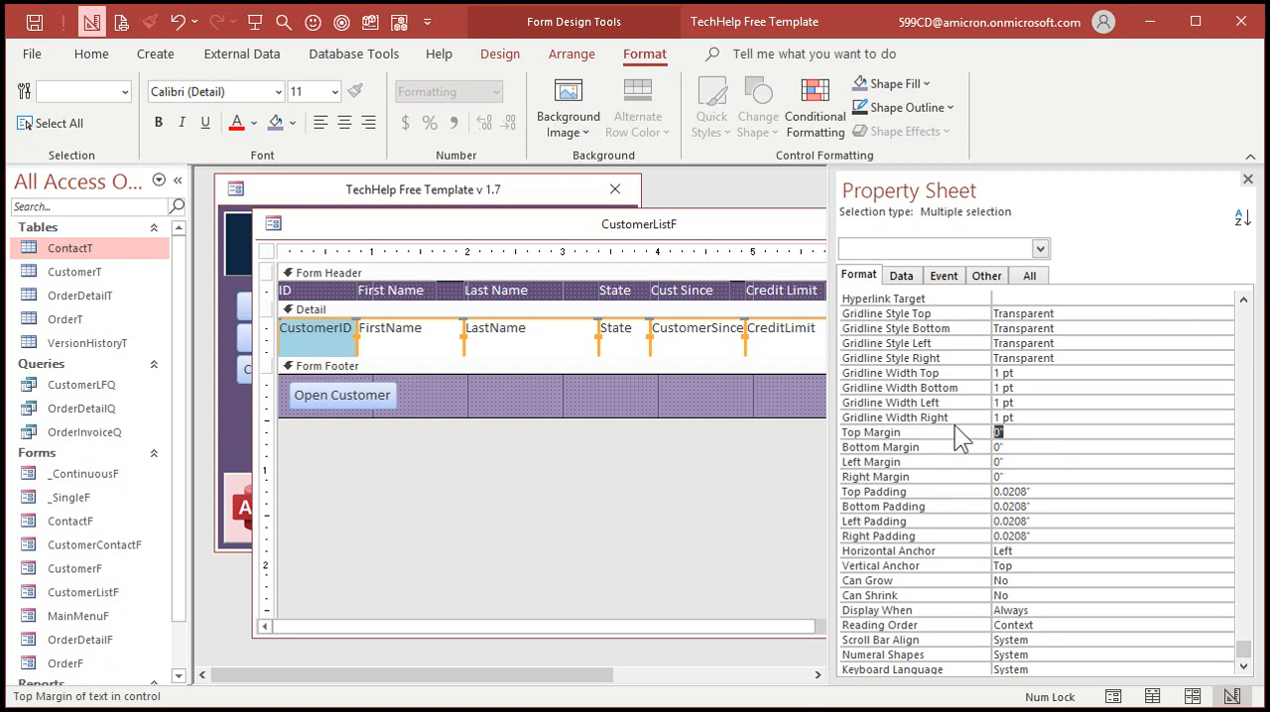
{"action": "type", "text": ".18"}
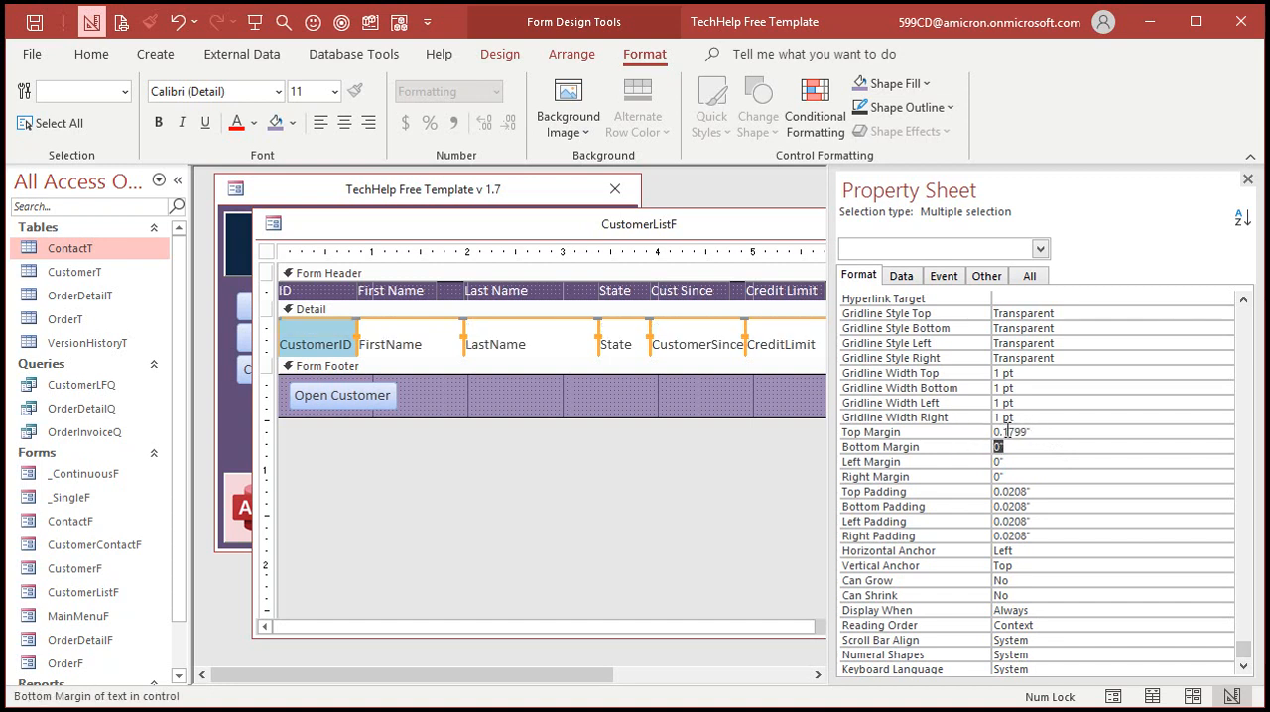
{"action": "type", "text": "0.1\""}
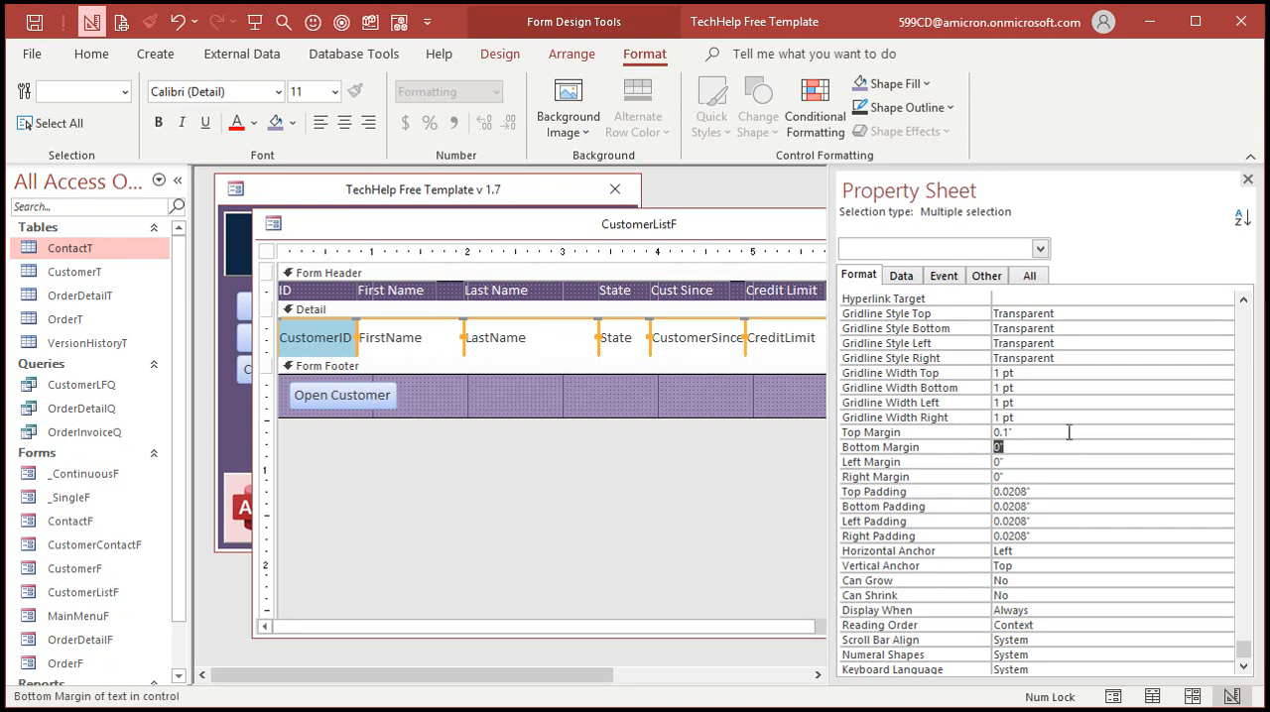
{"action": "mouse_move", "coordinate": [1109, 316]}
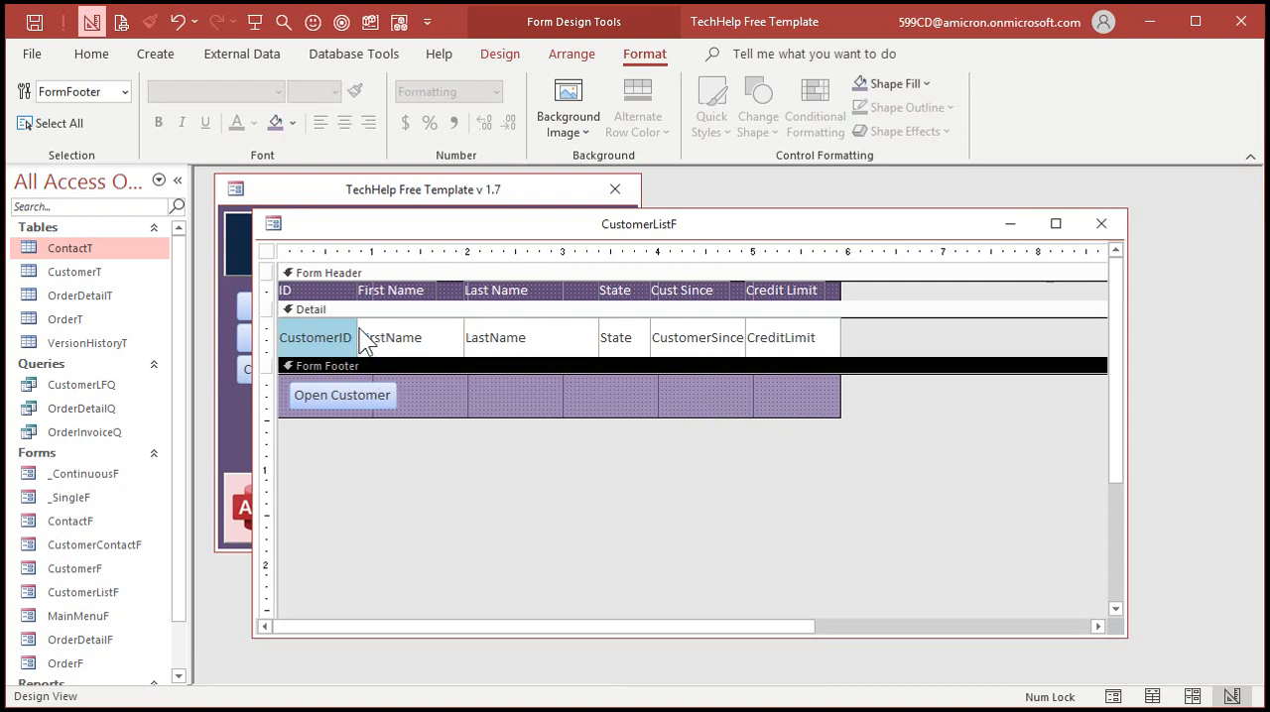
{"action": "mouse_move", "coordinate": [718, 405]}
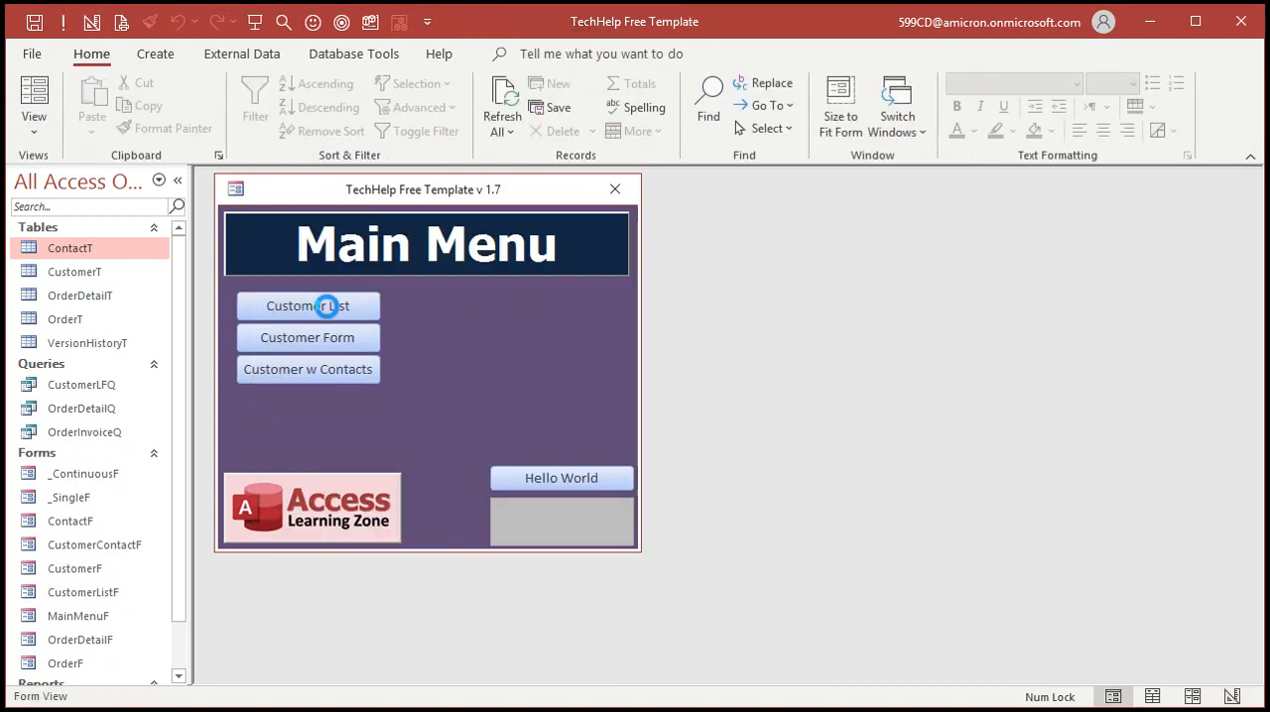
{"action": "left_click", "coordinate": [307, 305]}
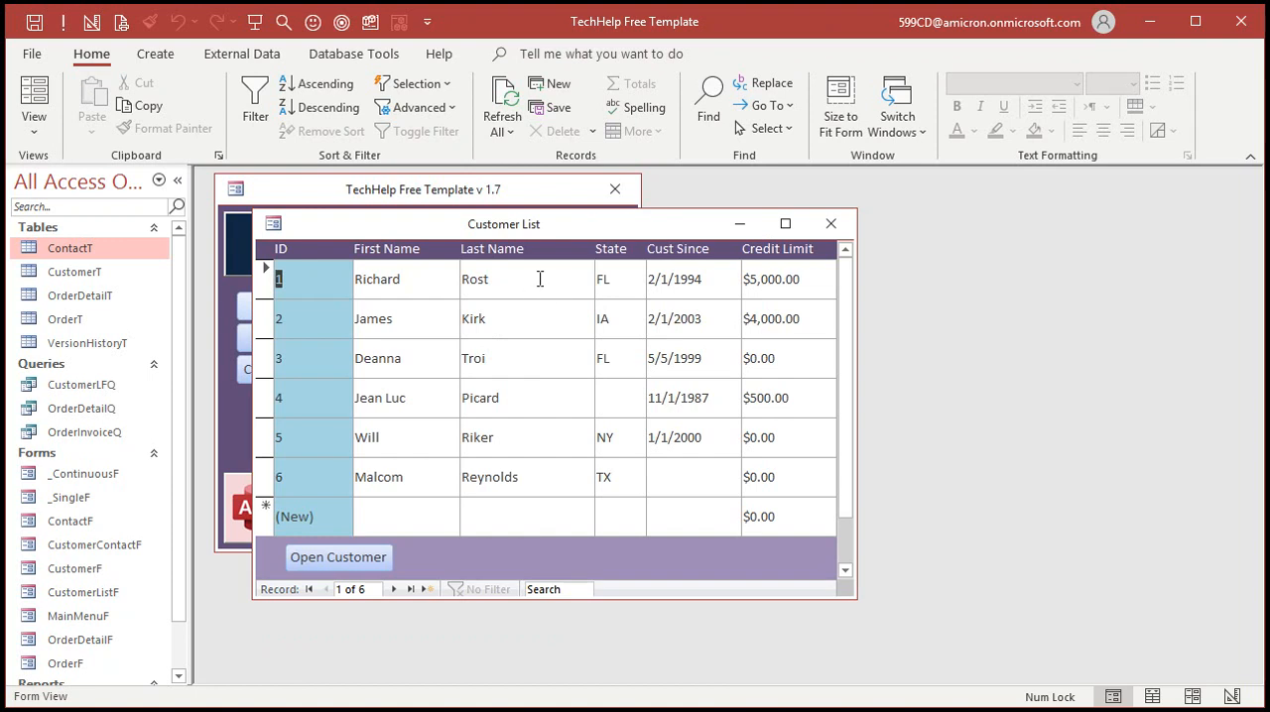
{"action": "mouse_move", "coordinate": [738, 504]}
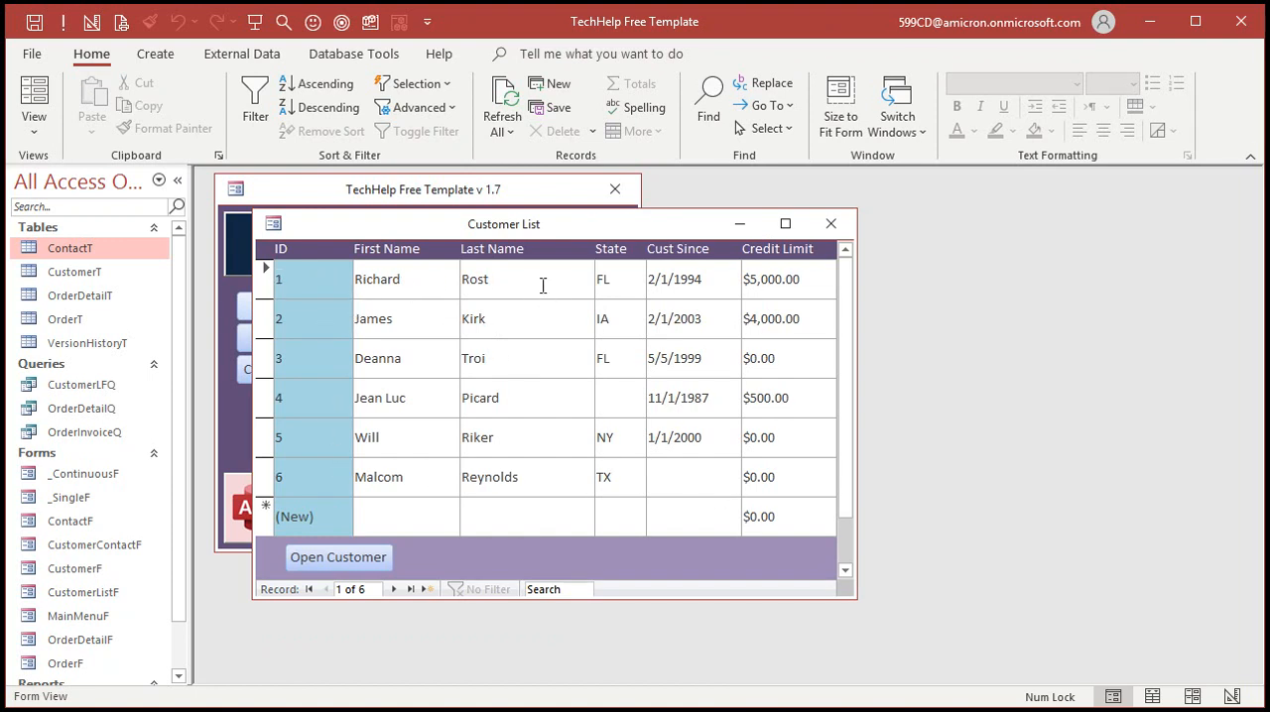
{"action": "left_click", "coordinate": [662, 357]}
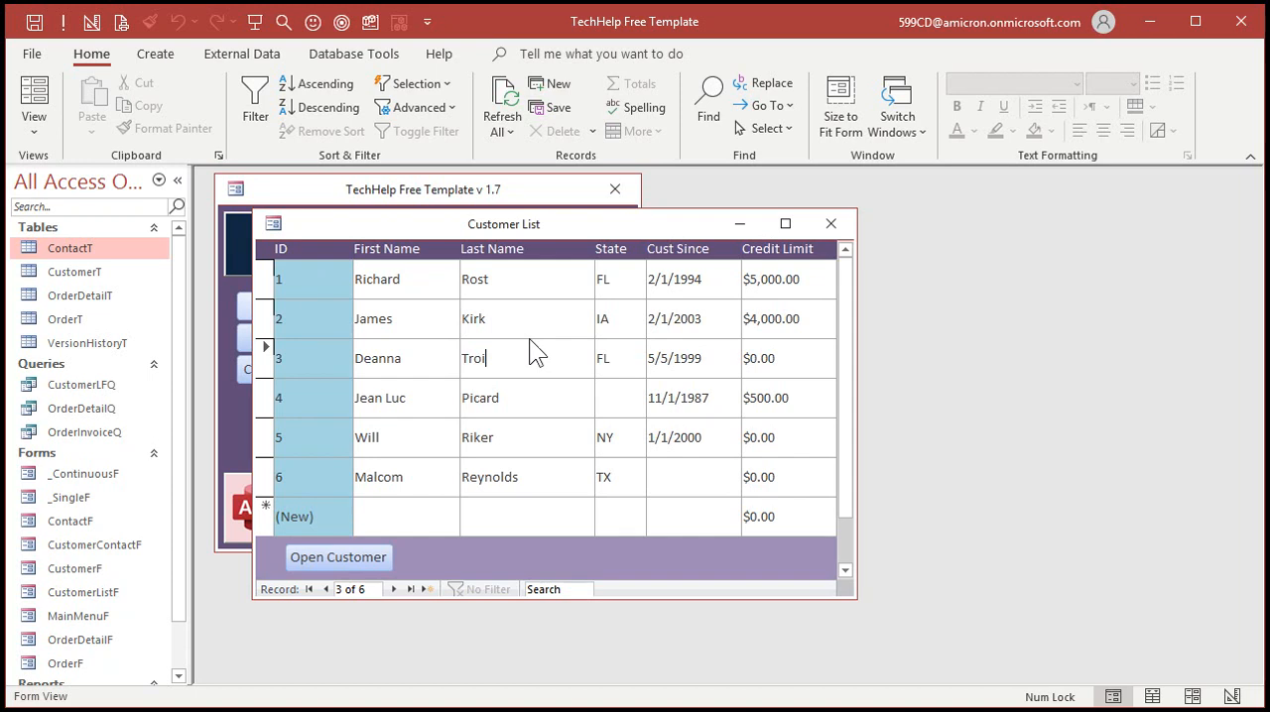
{"action": "mouse_move", "coordinate": [599, 242]}
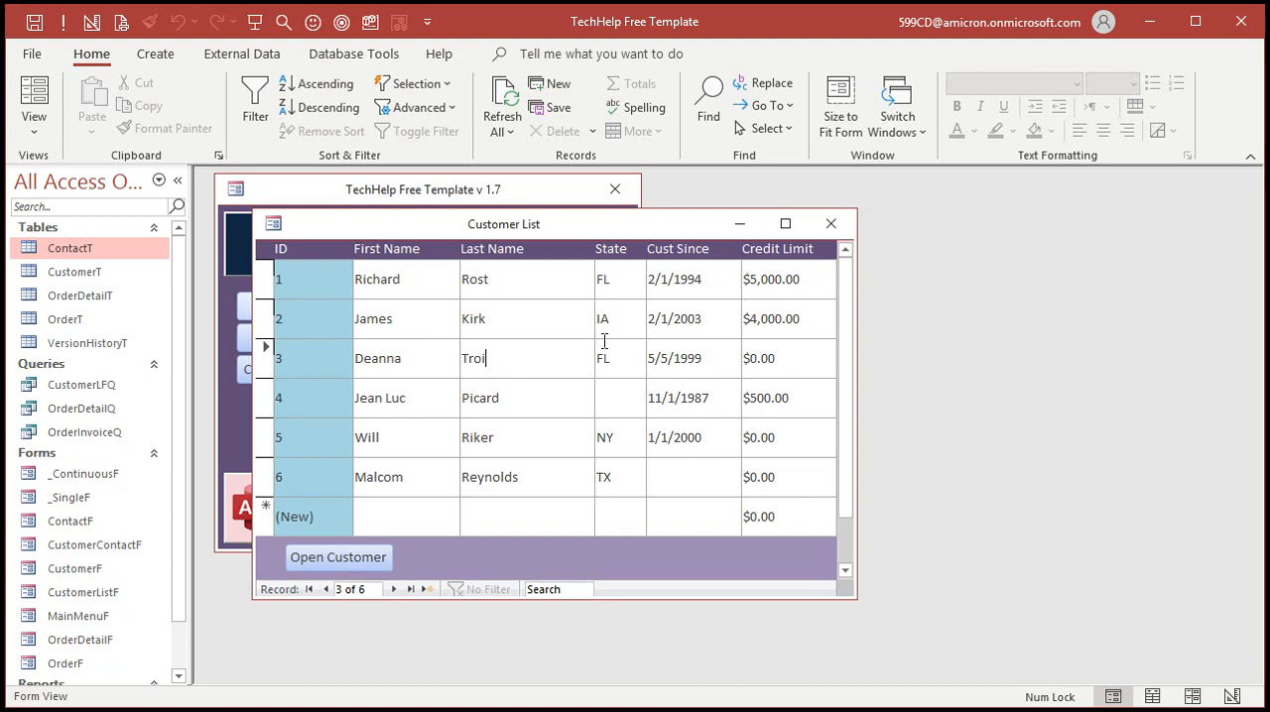
{"action": "left_click", "coordinate": [404, 317]}
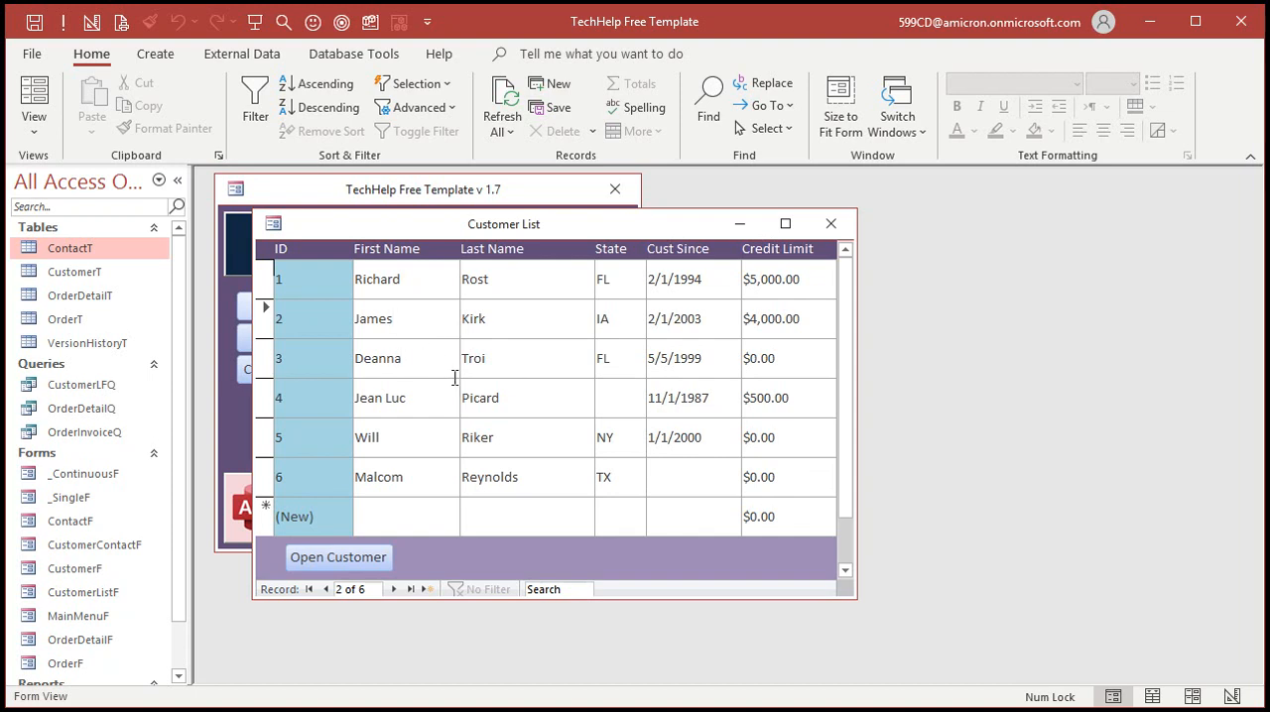
{"action": "type", "text": "heh f"}
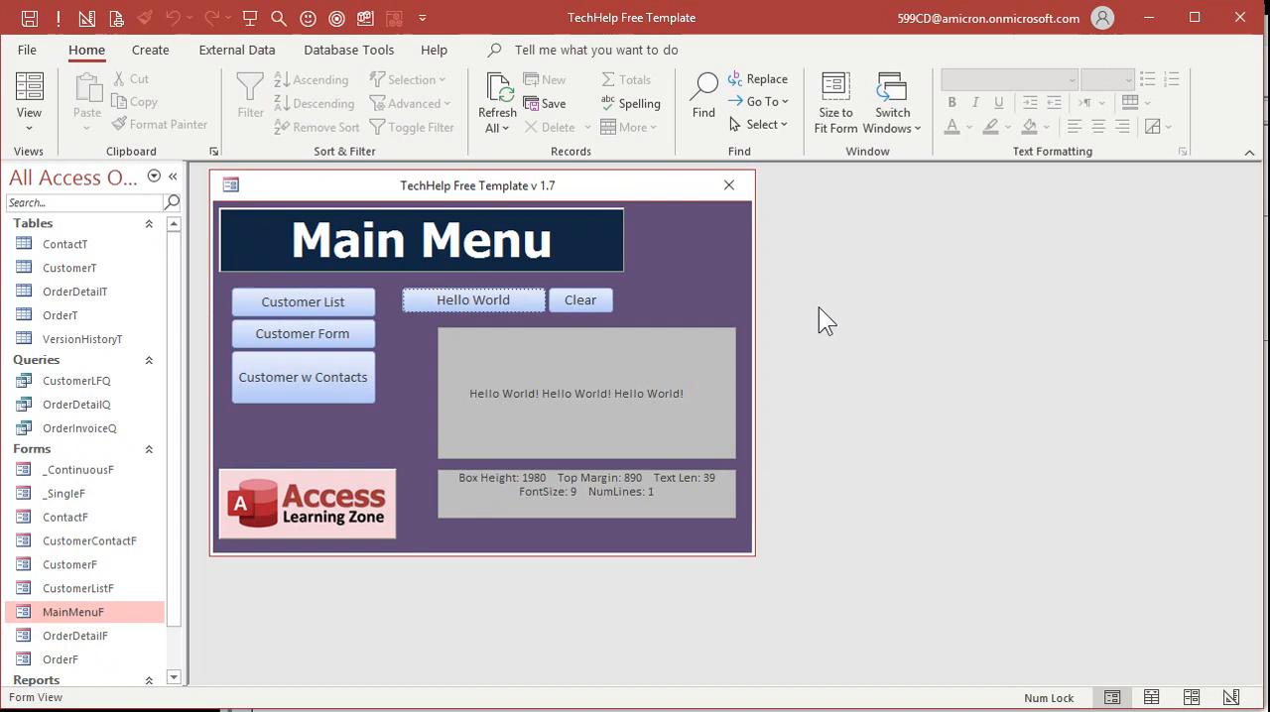
{"action": "mouse_move", "coordinate": [551, 327]}
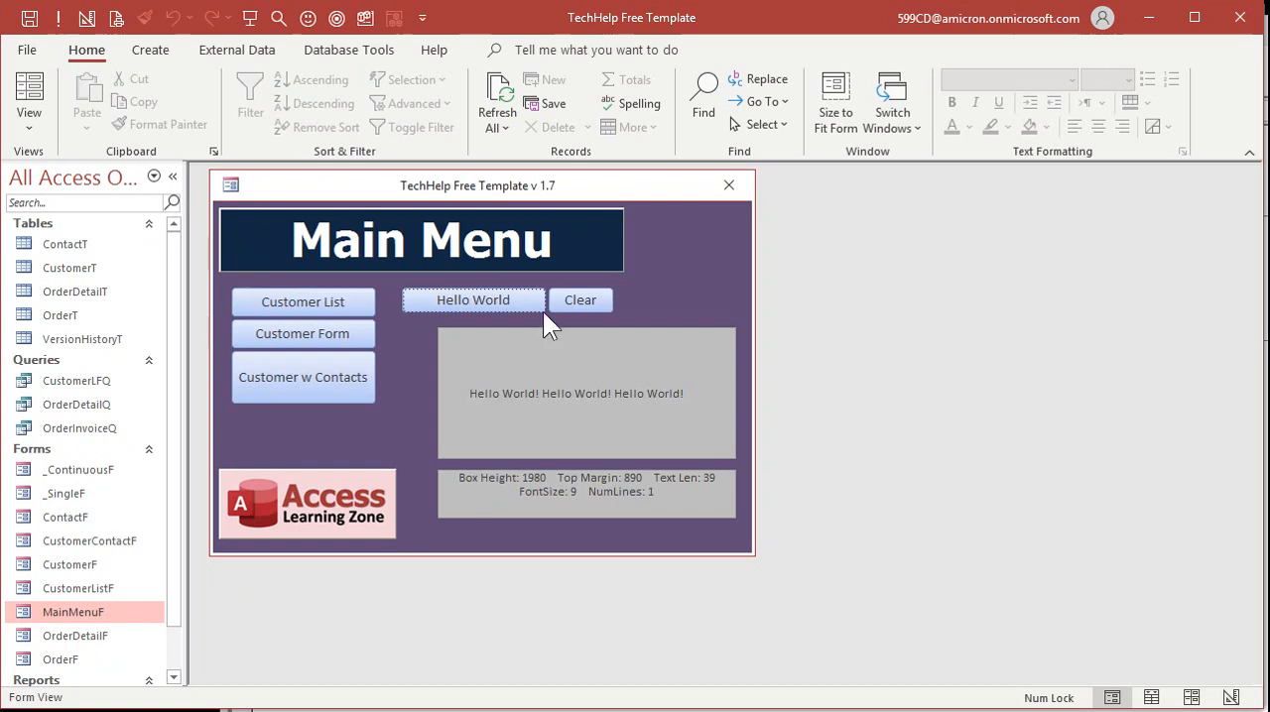
Step: Press the Hello World button four more times, growing the message to six centred lines
{"action": "left_click", "coordinate": [472, 300]}
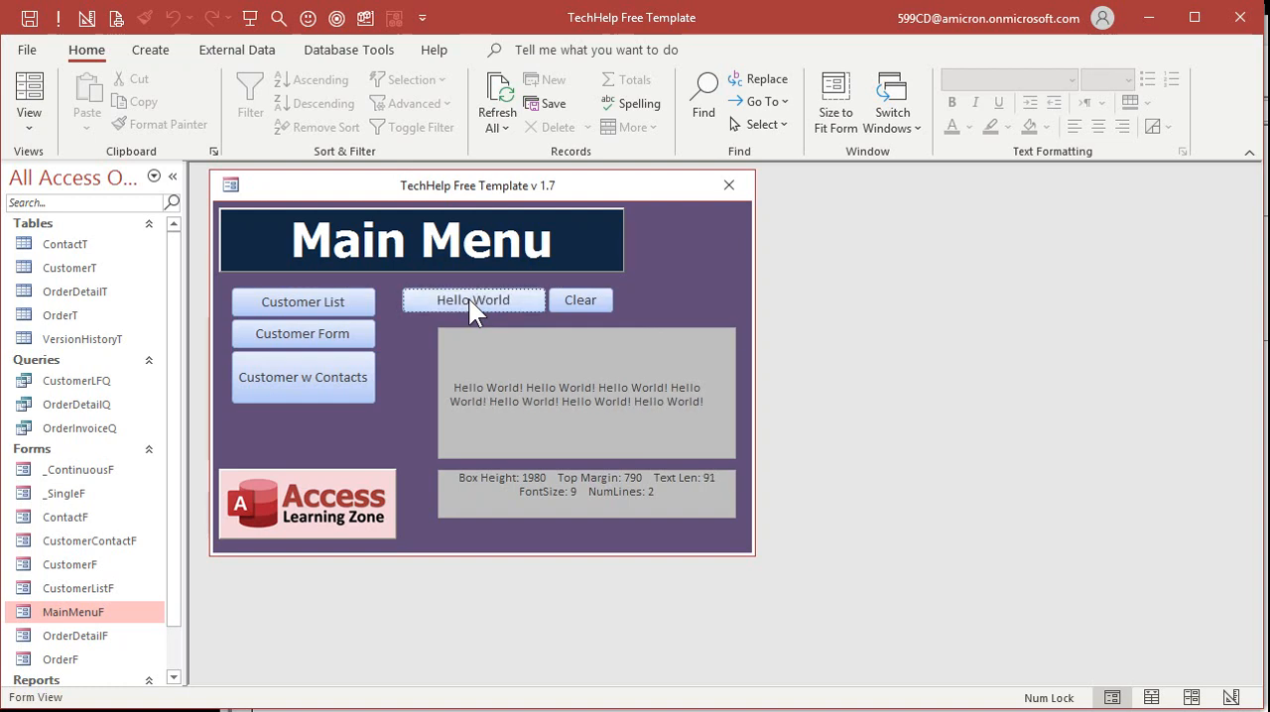
{"action": "left_click", "coordinate": [473, 300]}
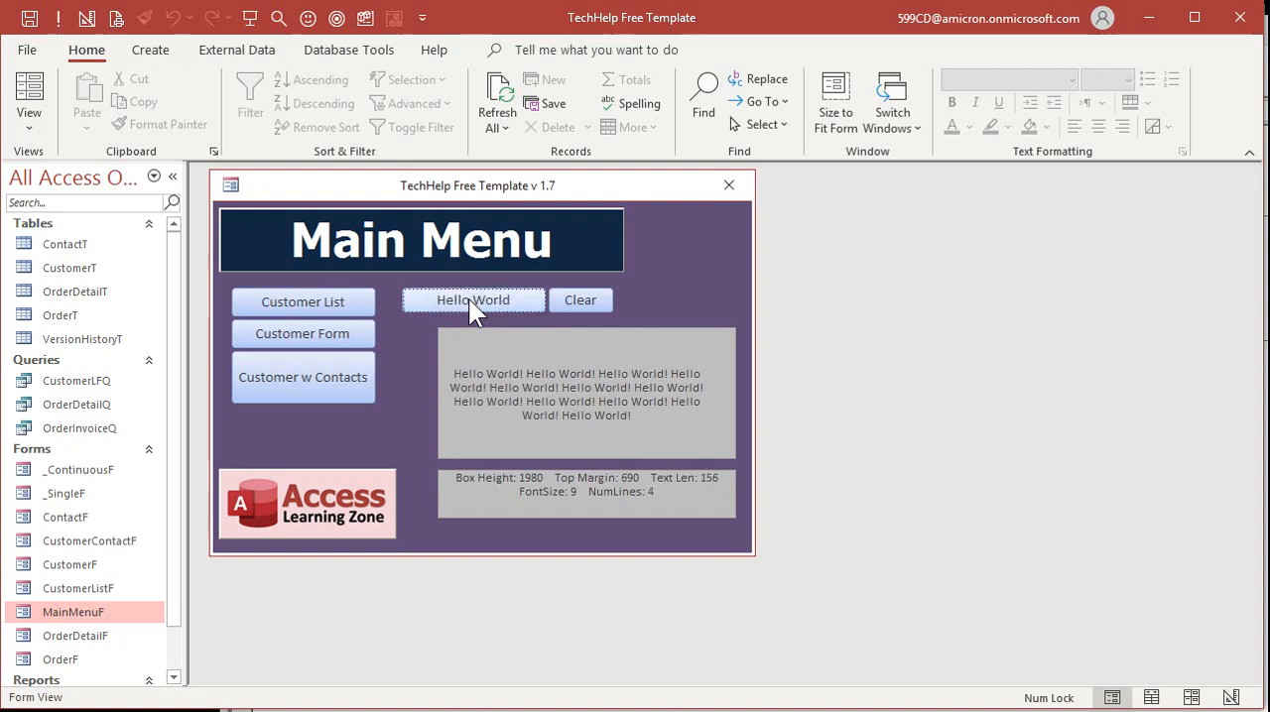
{"action": "left_click", "coordinate": [473, 299]}
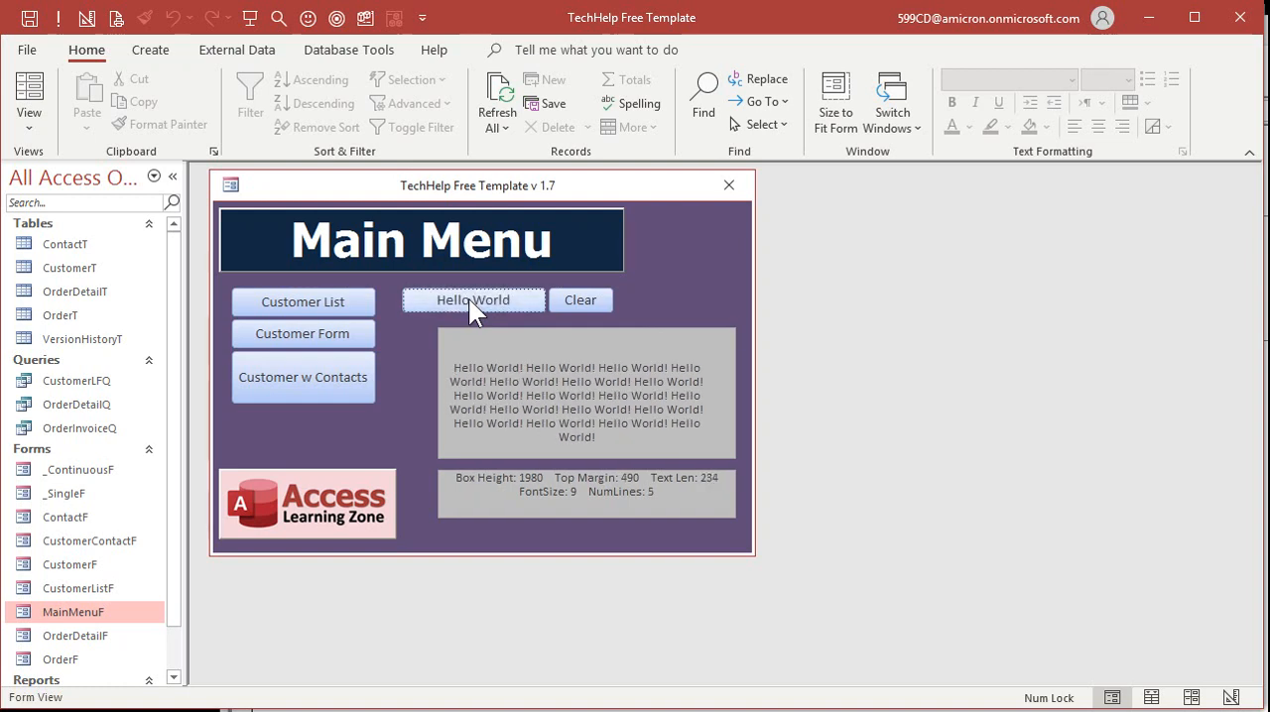
{"action": "left_click", "coordinate": [472, 300]}
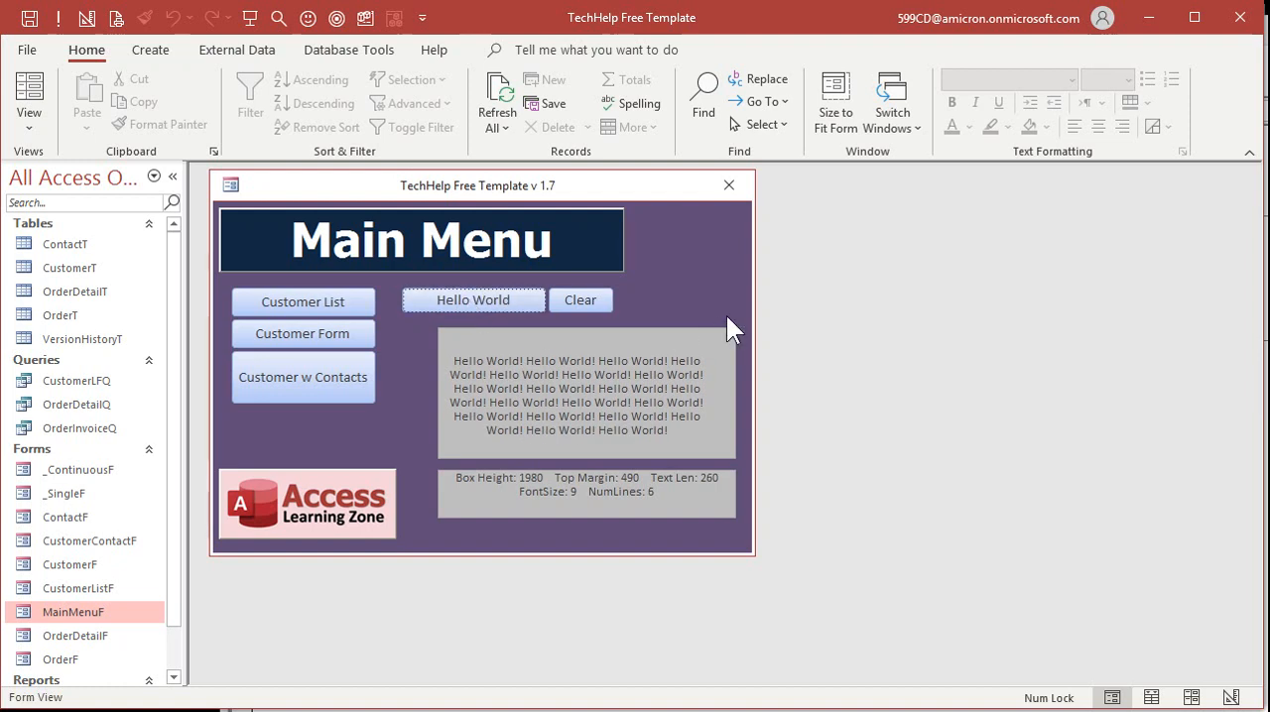